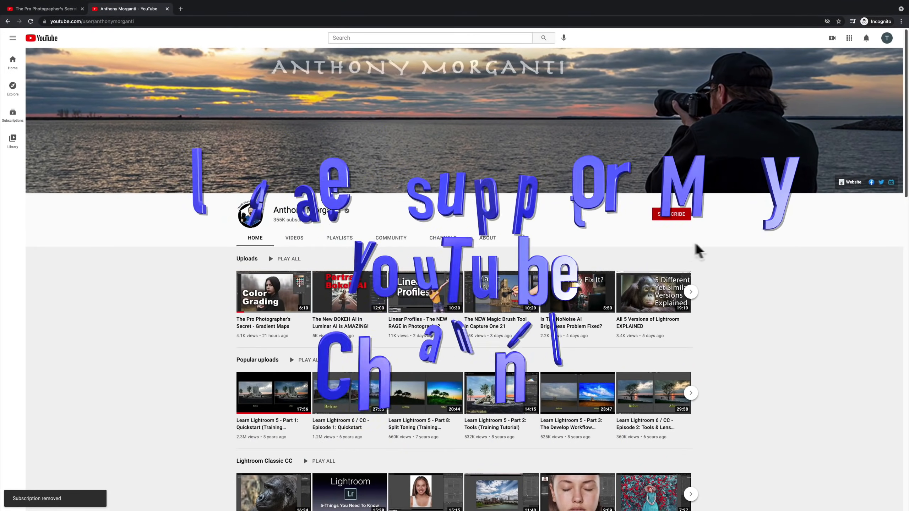
click(671, 214)
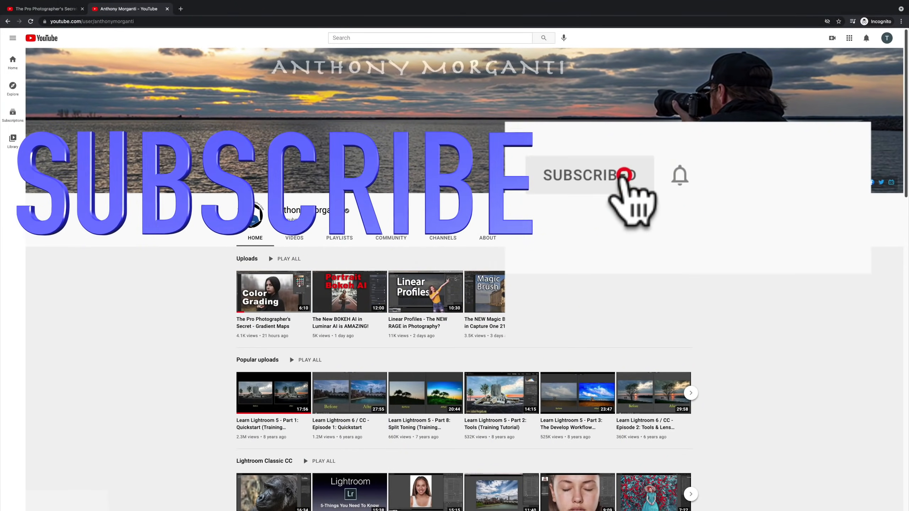
click(590, 175)
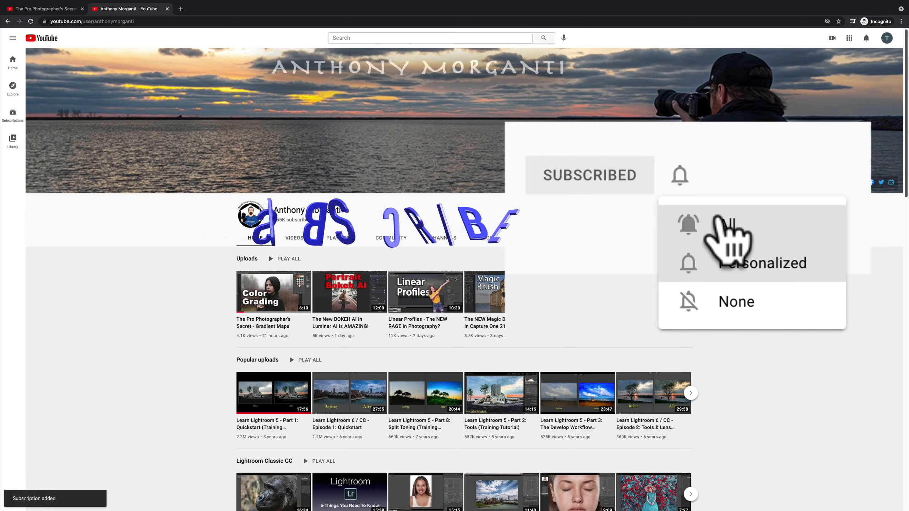
click(273, 291)
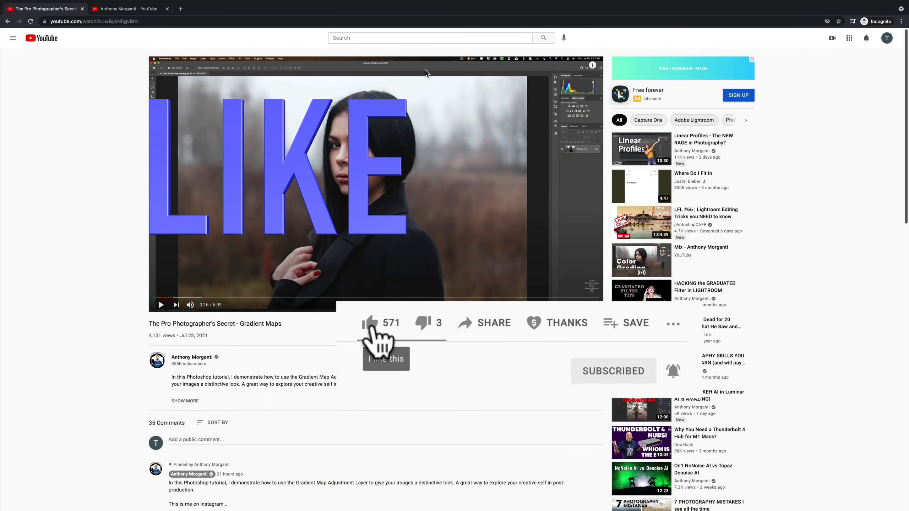
click(371, 323)
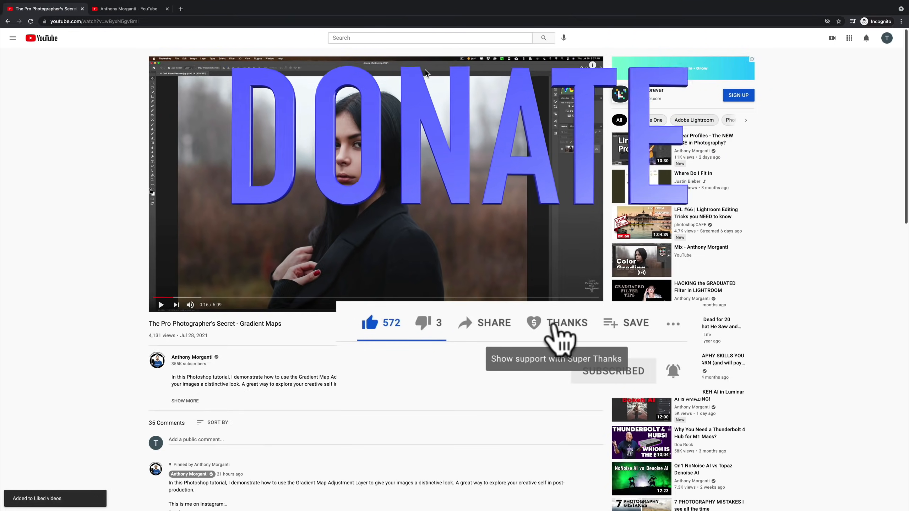
click(567, 322)
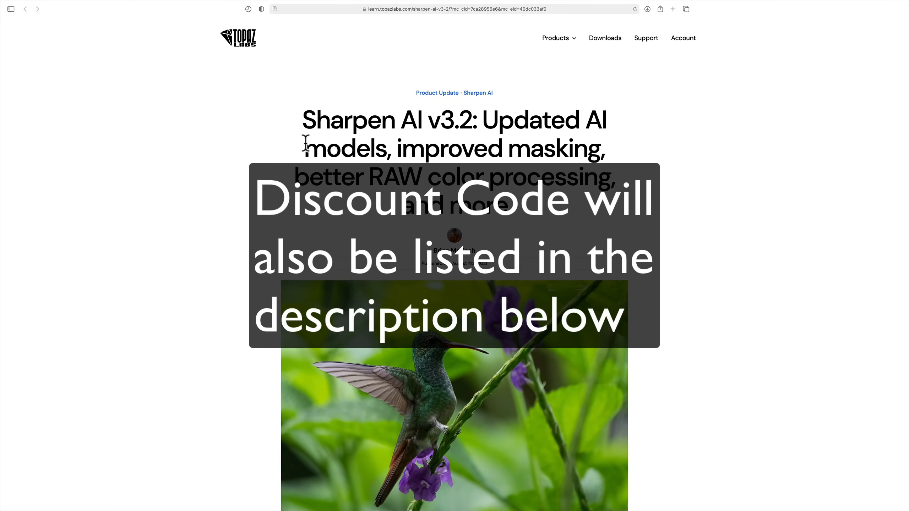
mouse_move(446, 166)
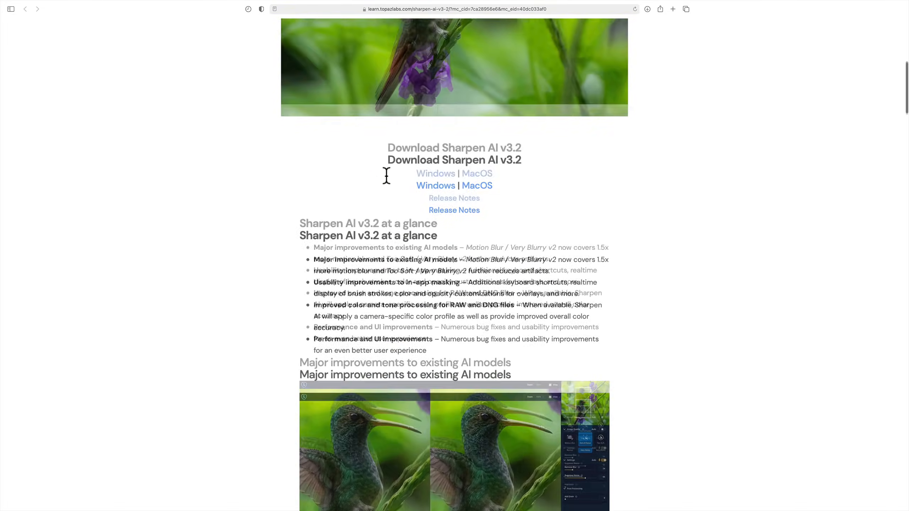
Scroll the Sharpen AI v3.2 article down to the RAW and DNG color-processing section
scroll(down, 3)
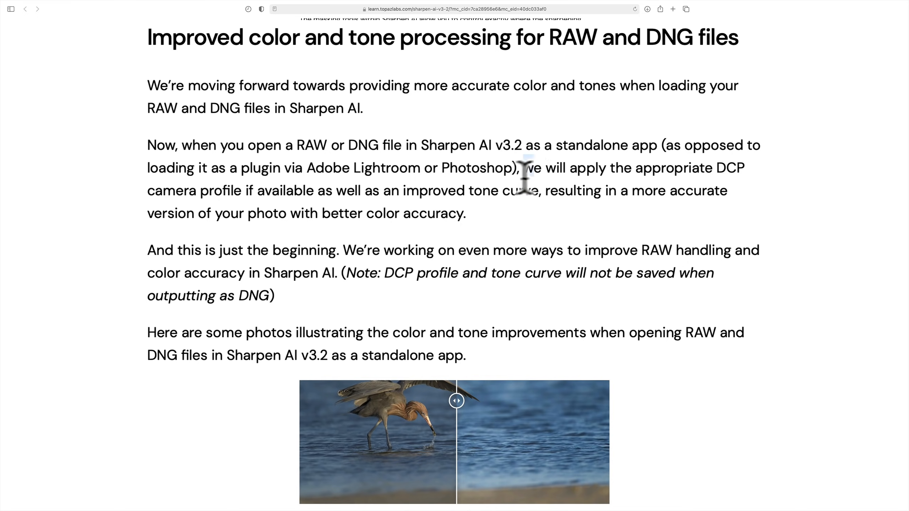
Highlight the italic DCP profile and tone curve note, scroll back up, and clear the selection
drag(522, 168, 310, 191)
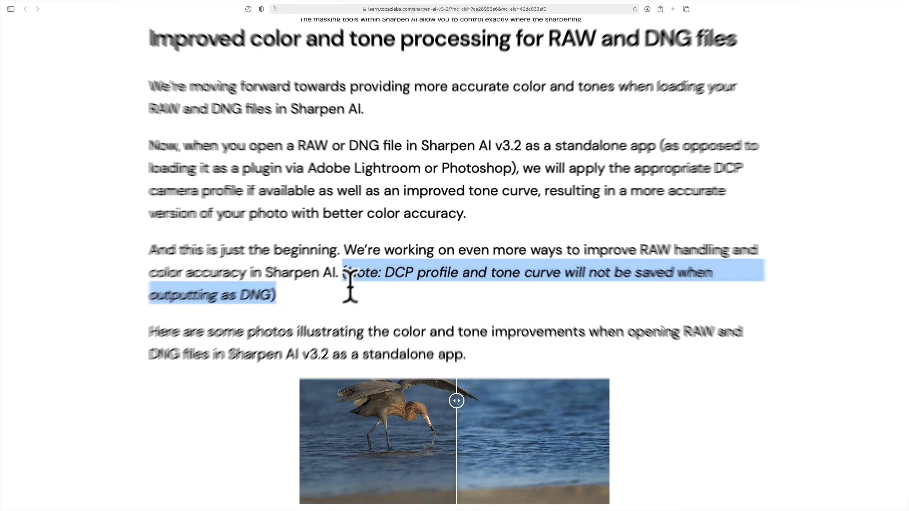
scroll(up, 3)
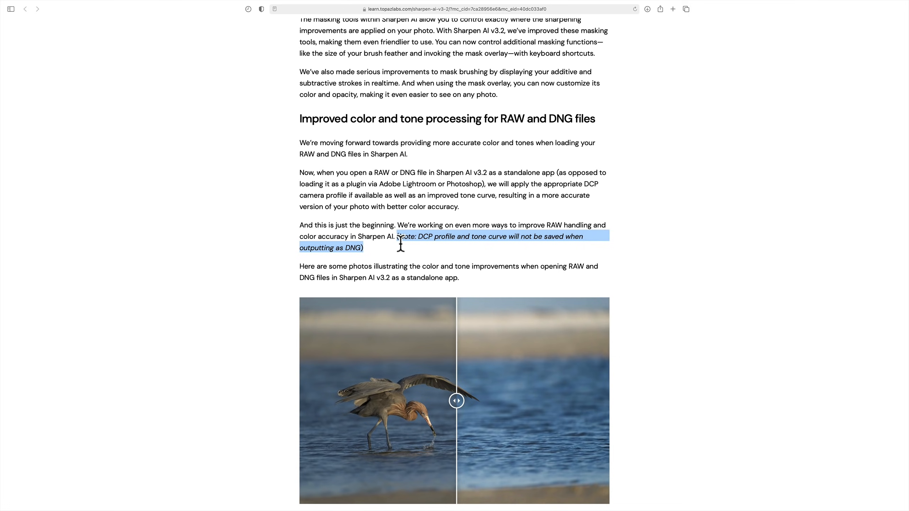
mouse_move(379, 254)
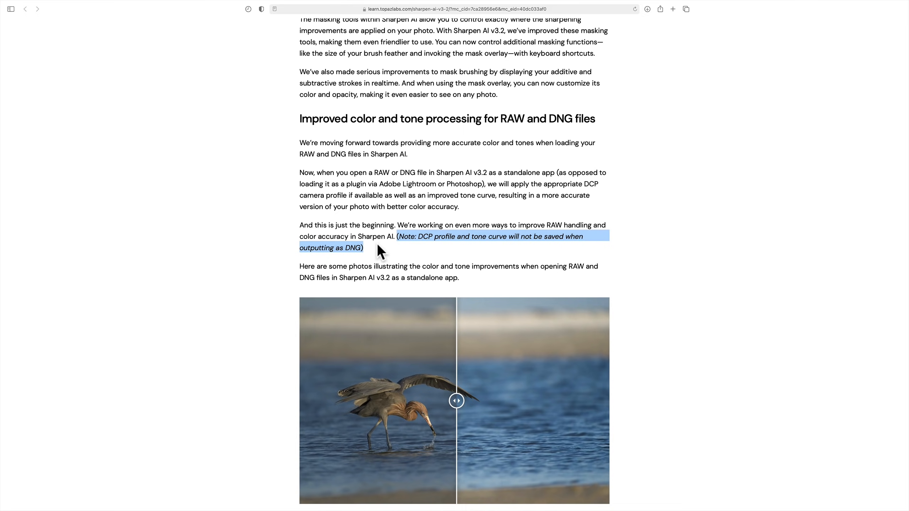
click(379, 250)
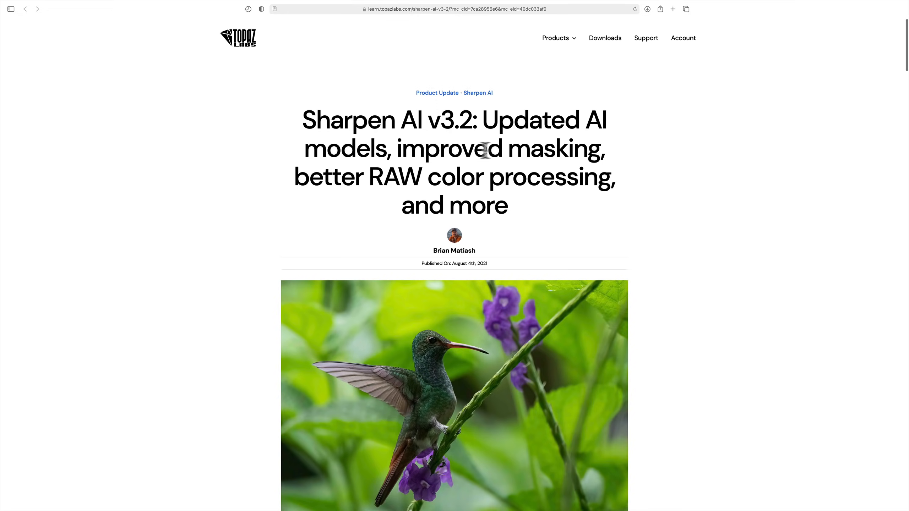
mouse_move(414, 157)
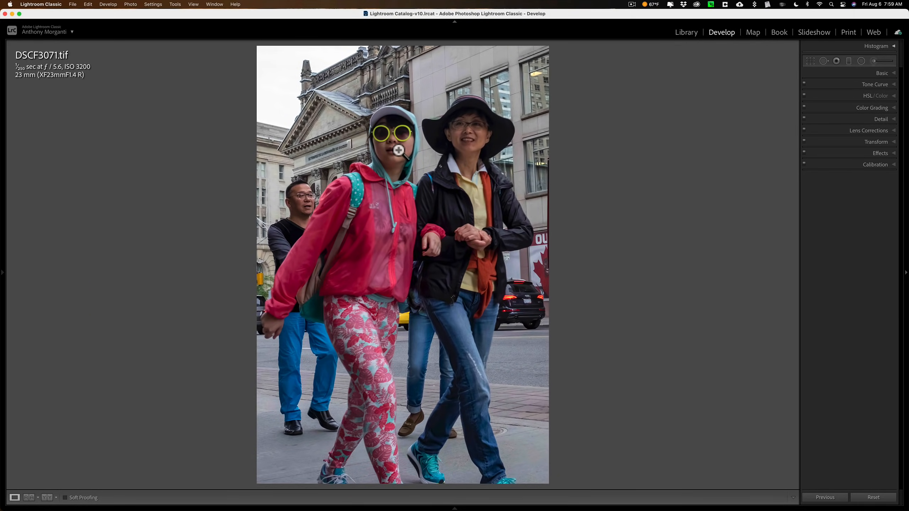
click(399, 150)
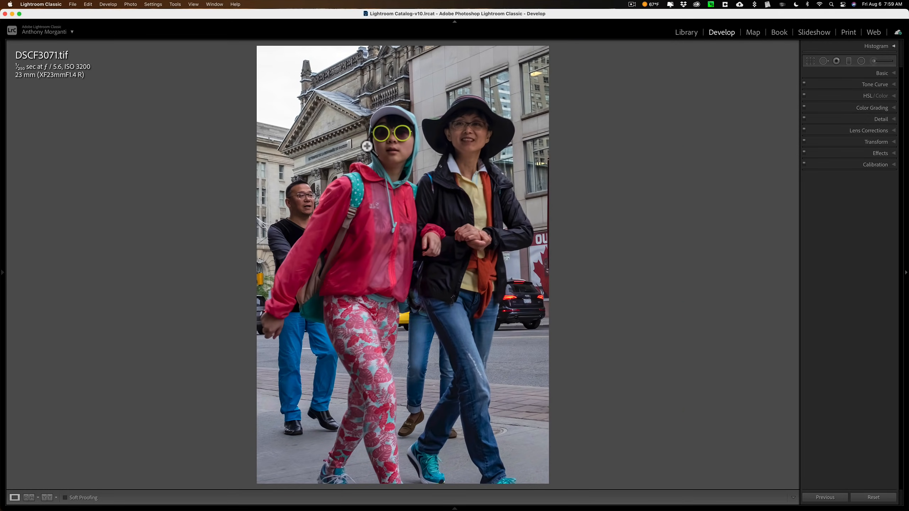
mouse_move(407, 141)
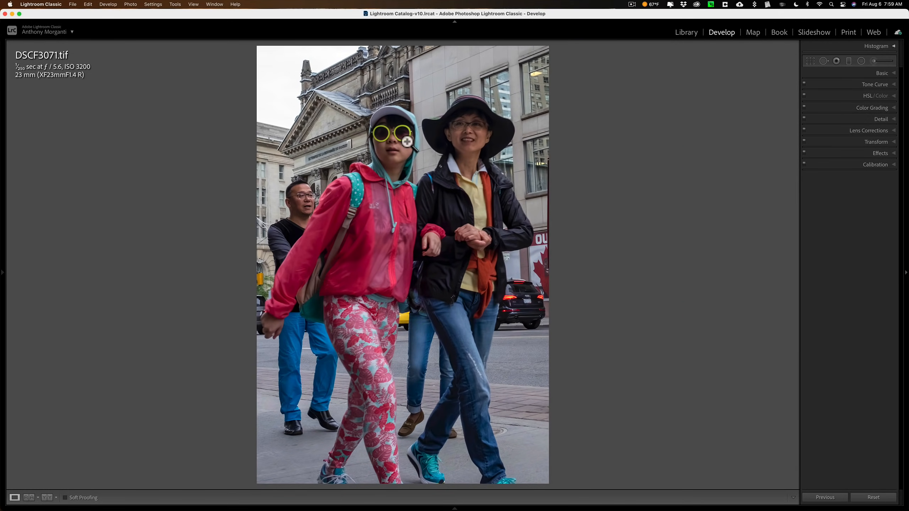
mouse_move(401, 160)
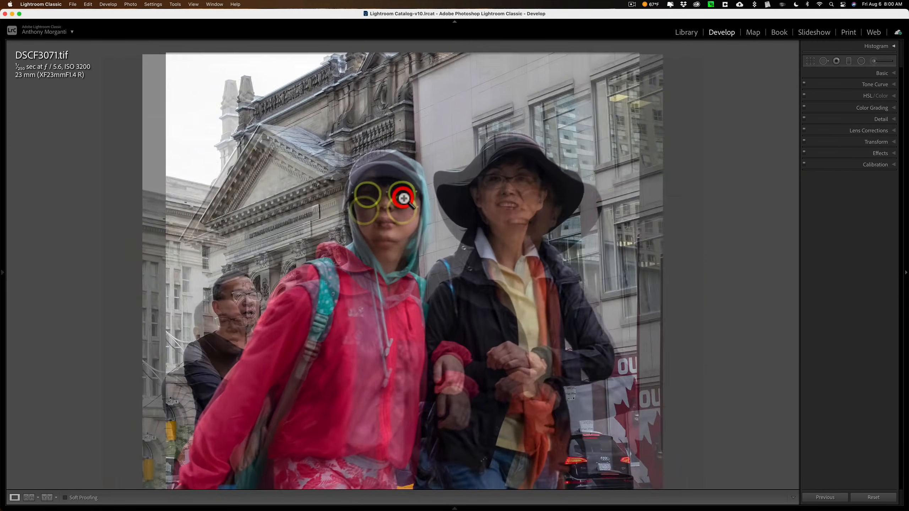
click(404, 199)
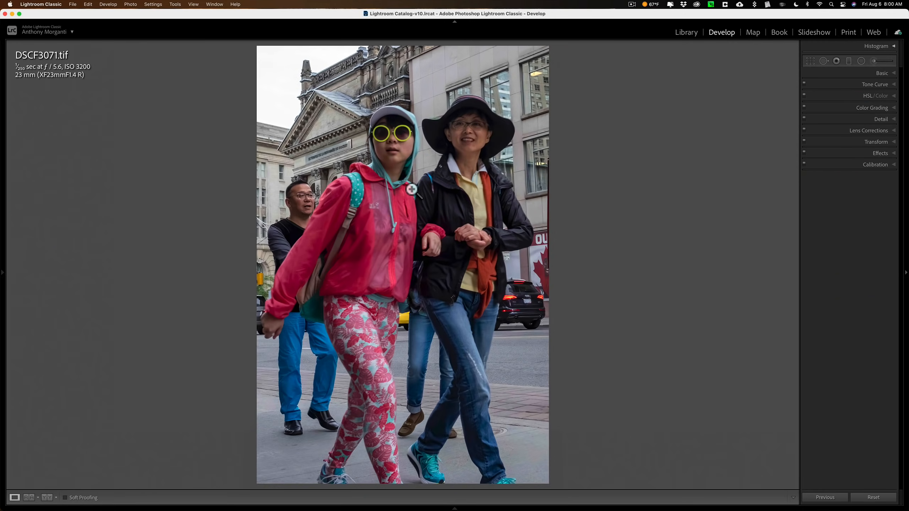
mouse_move(409, 150)
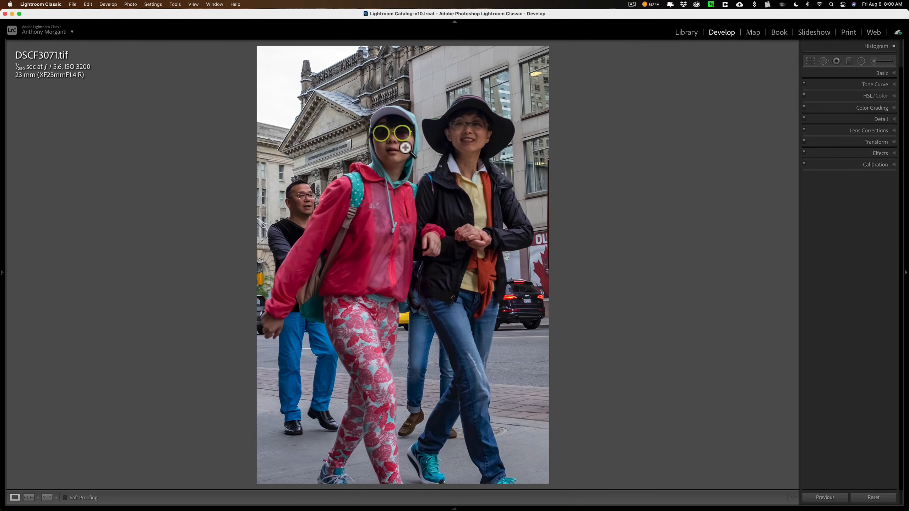
mouse_move(334, 102)
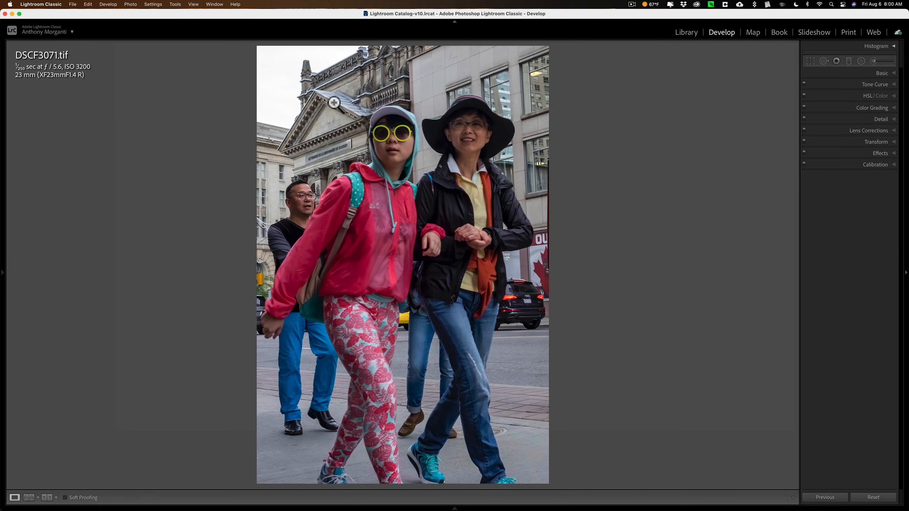
click(334, 102)
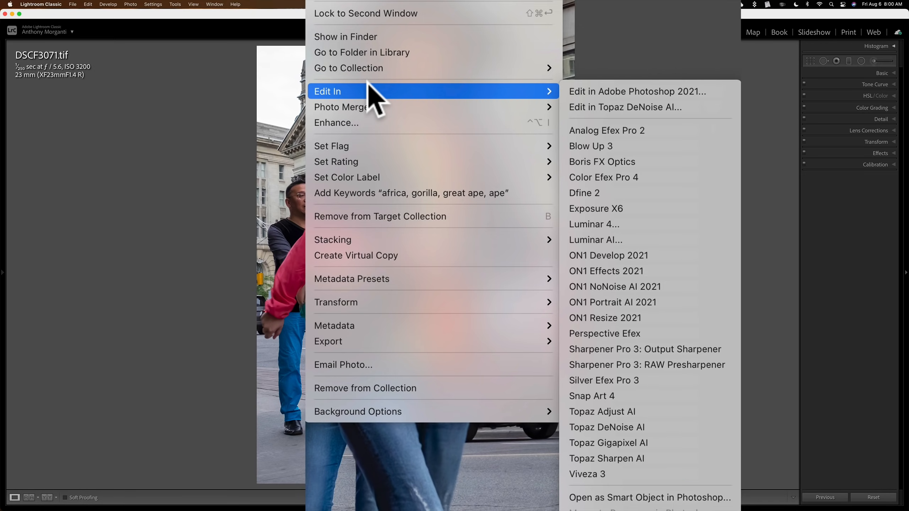
mouse_move(628, 354)
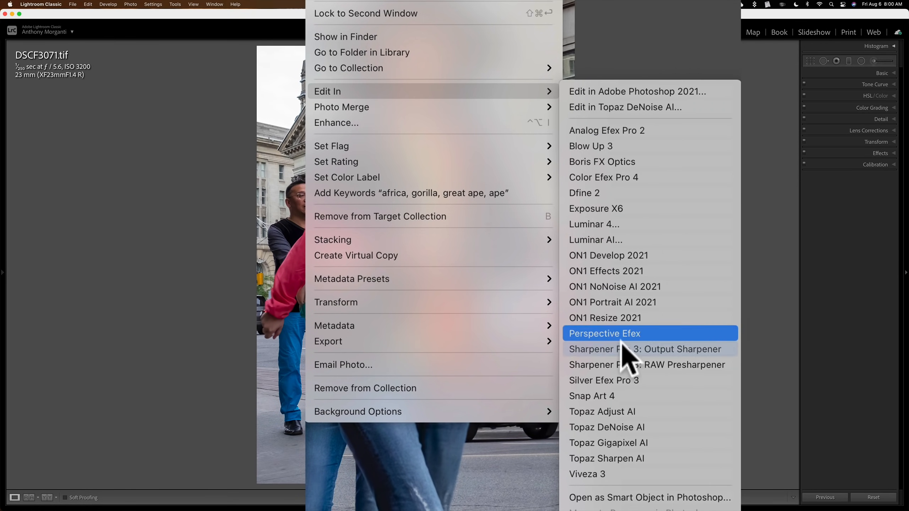
mouse_move(640, 464)
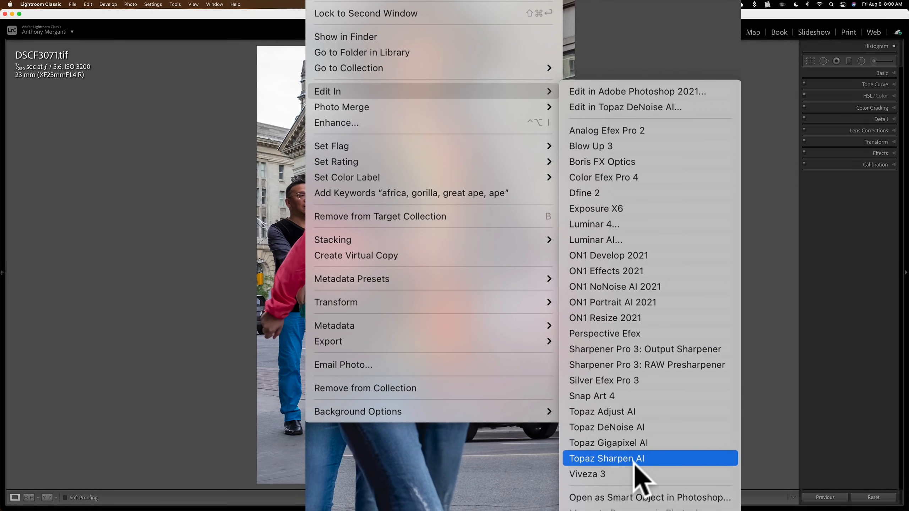
Edit a copy of DSCF3071 with Lightroom adjustments (TIFF, ProPhoto RGB, 16-bit) in Sharpen AI
click(607, 458)
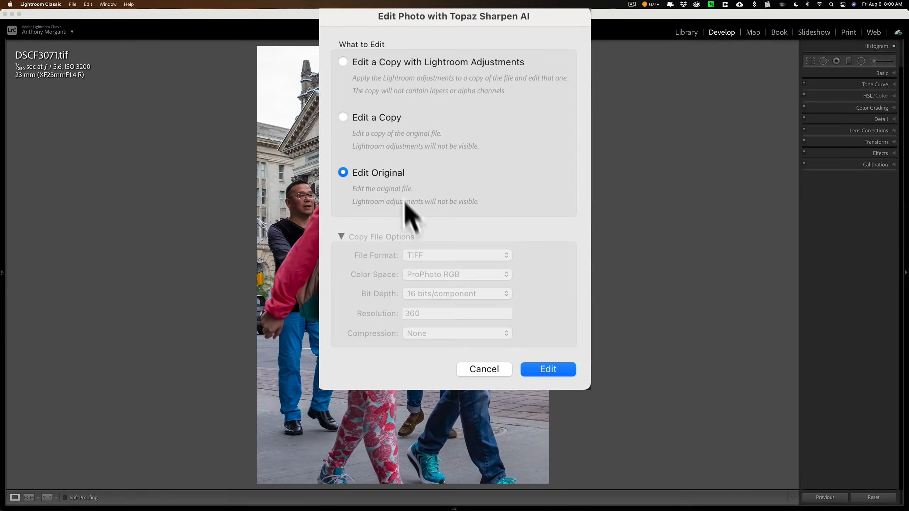
click(343, 62)
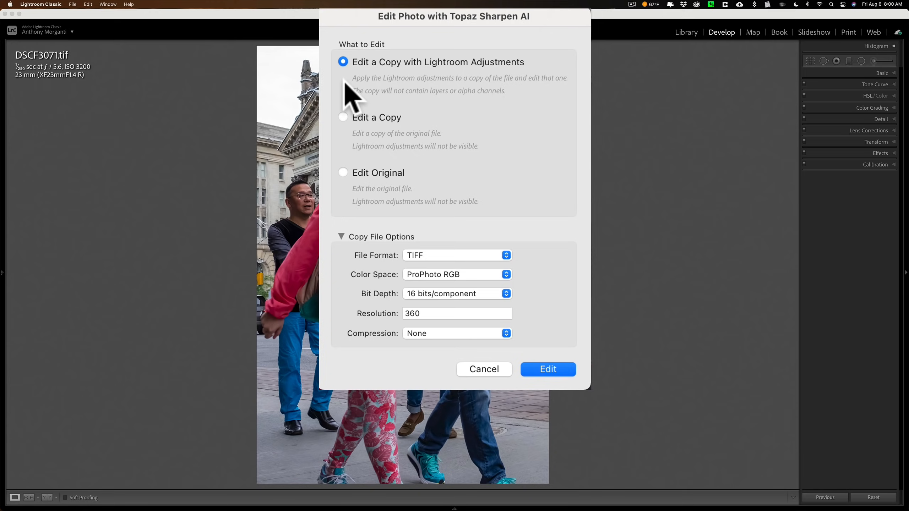
mouse_move(372, 165)
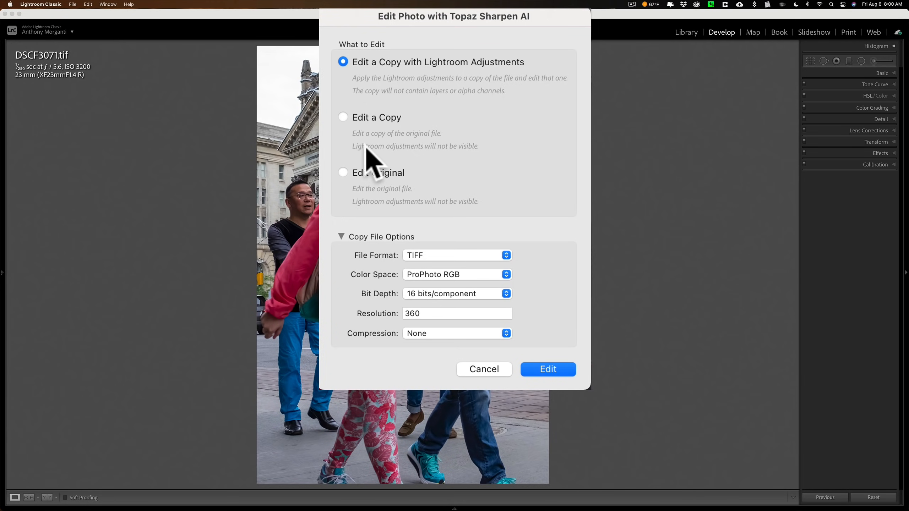
mouse_move(470, 255)
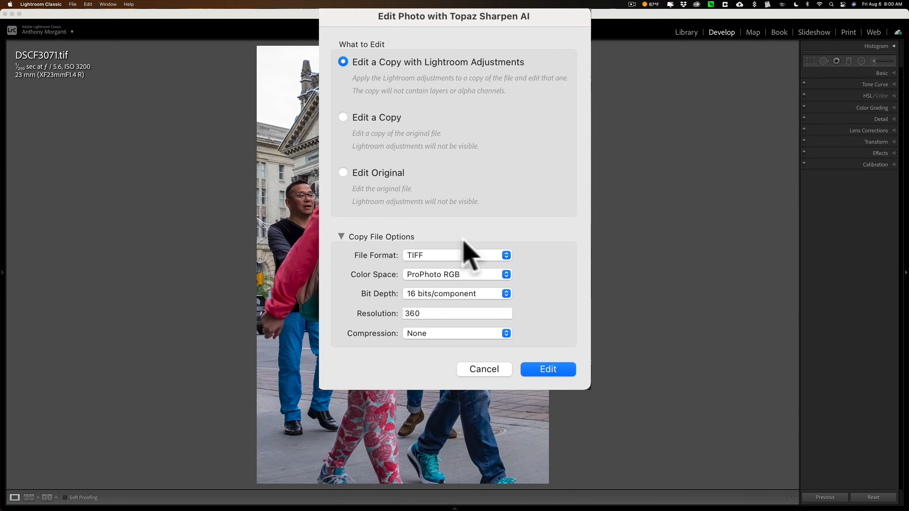
mouse_move(444, 366)
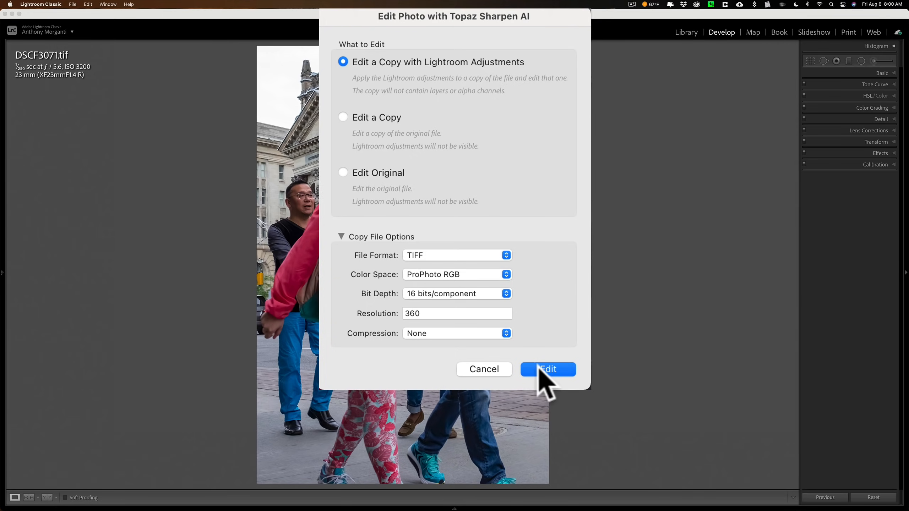
click(547, 370)
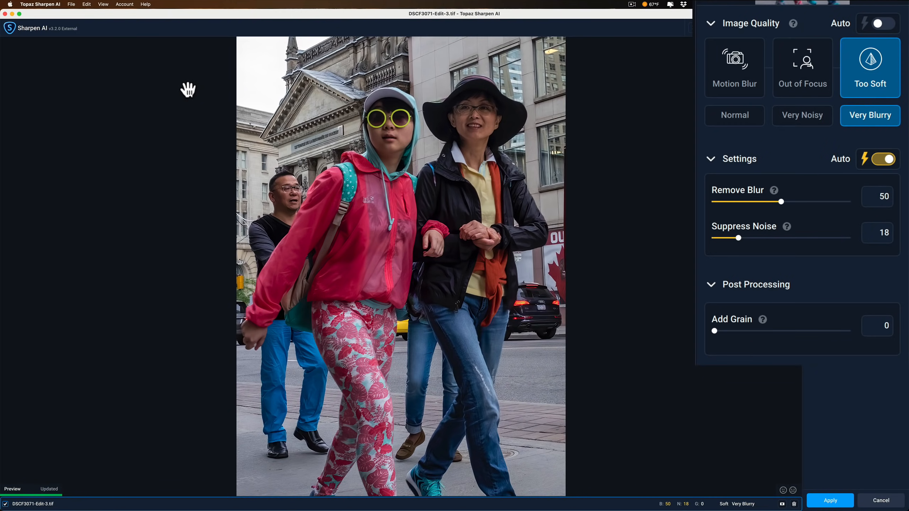
Enable Auto image quality detection and magnify the preview to 200%
click(878, 23)
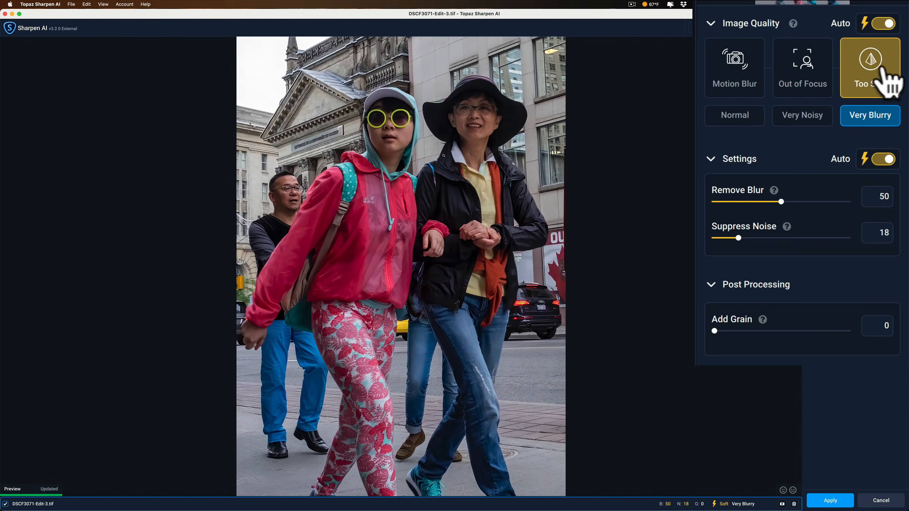
mouse_move(847, 82)
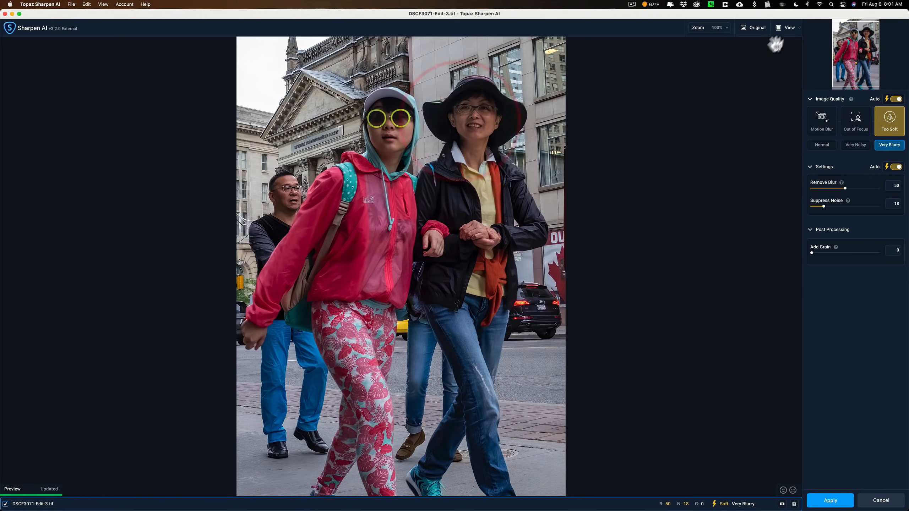
click(727, 27)
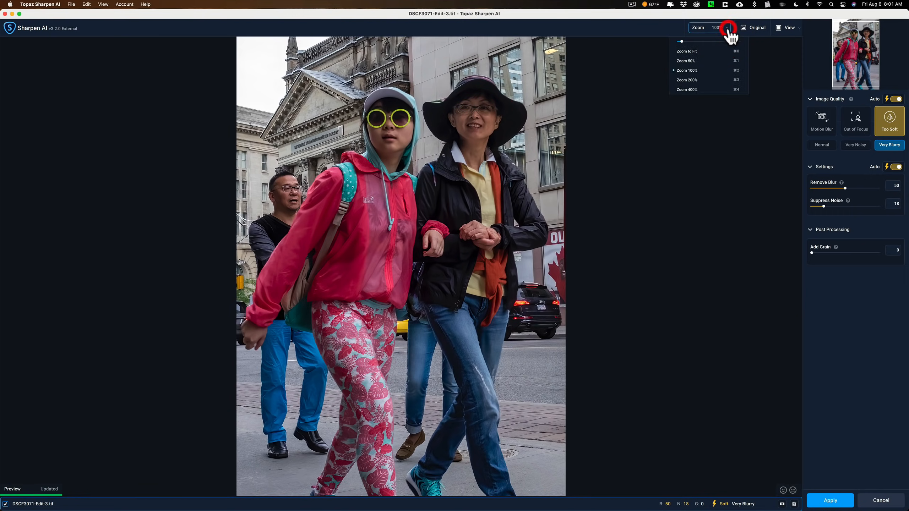
click(687, 79)
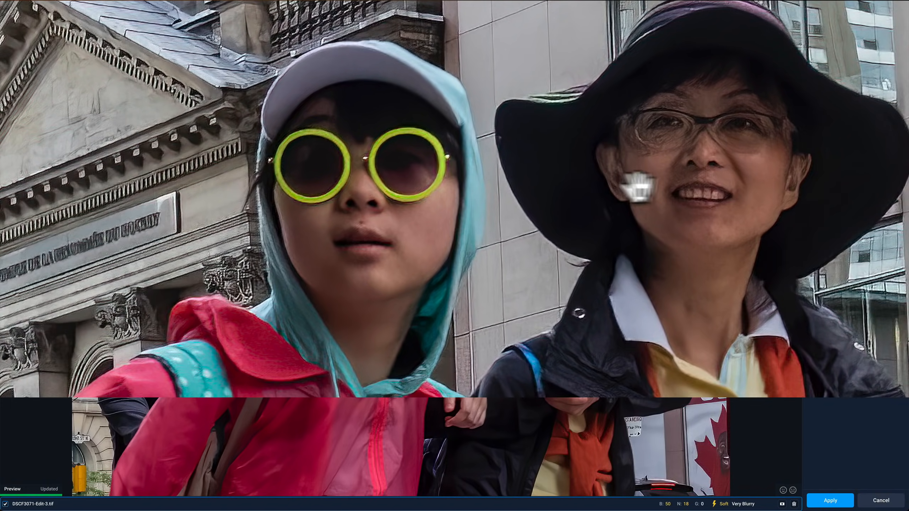
mouse_move(377, 191)
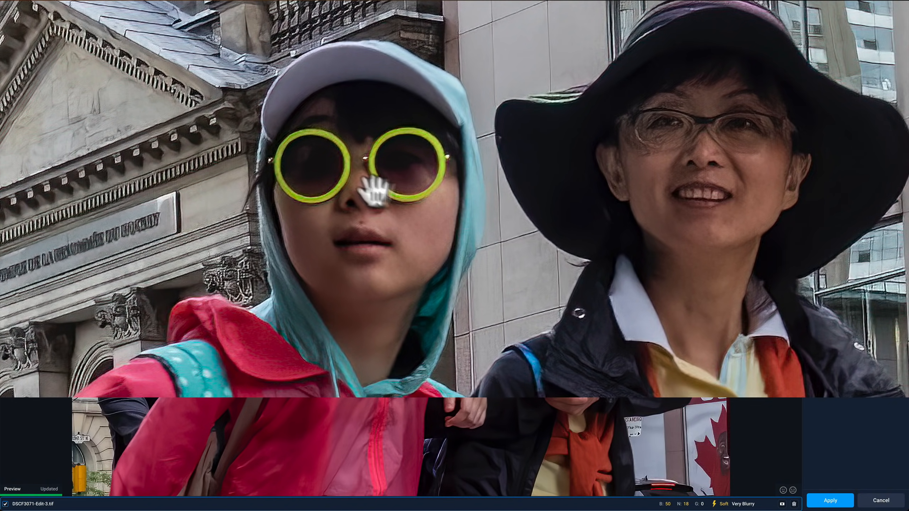
mouse_move(447, 226)
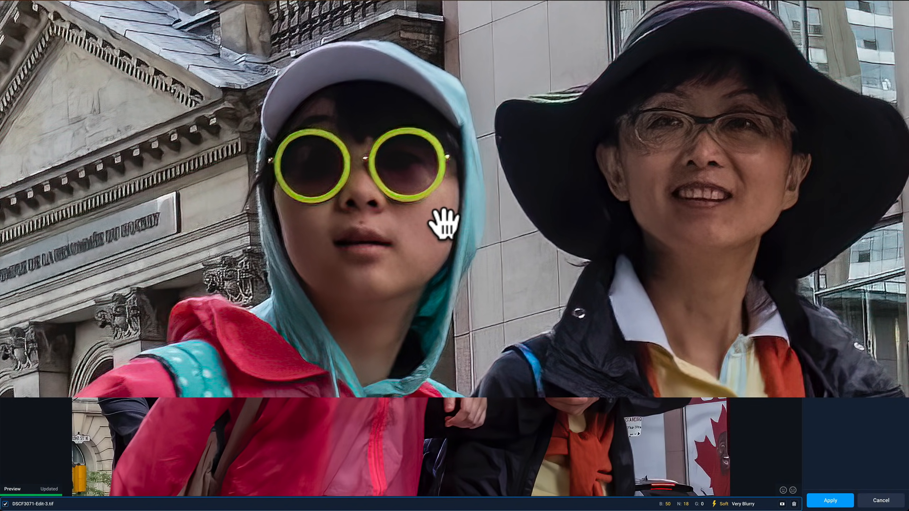
mouse_move(453, 226)
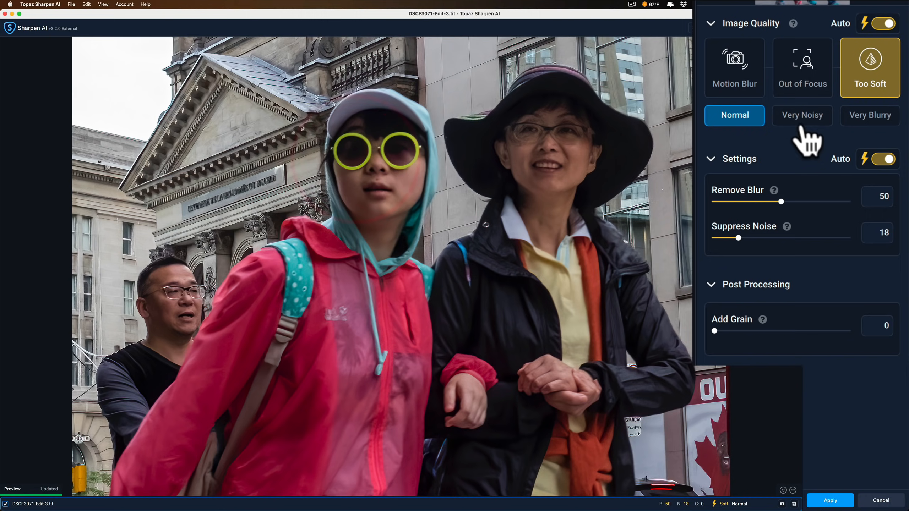
Set Too Soft to Very Blurry and raise Remove Blur to 66
click(869, 116)
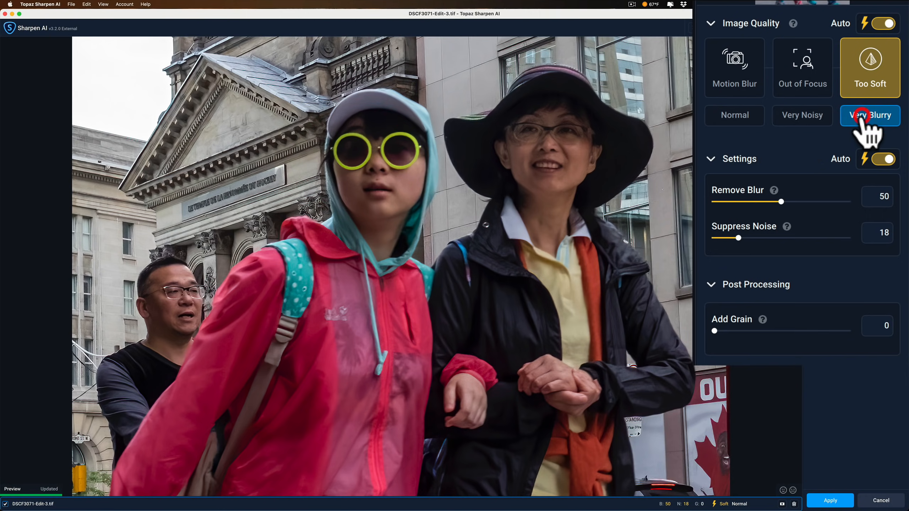
click(869, 115)
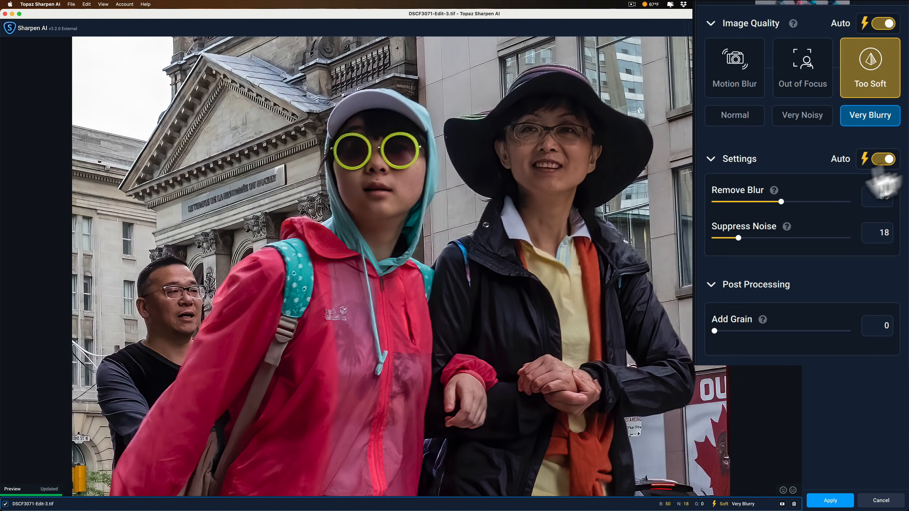
drag(781, 202, 781, 201)
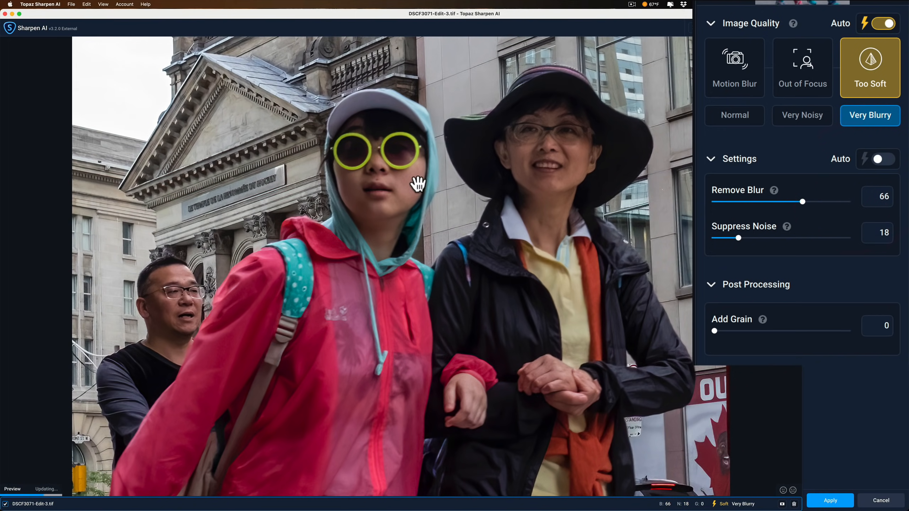
click(399, 182)
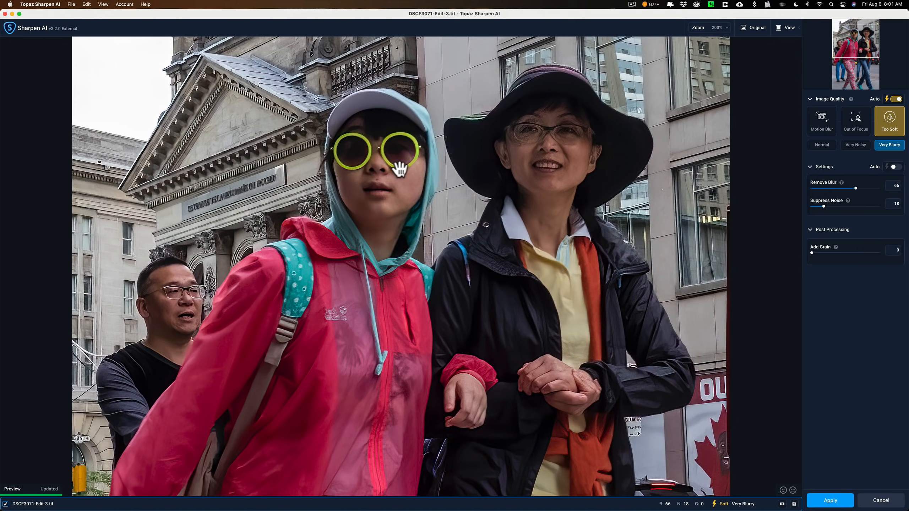
mouse_move(238, 128)
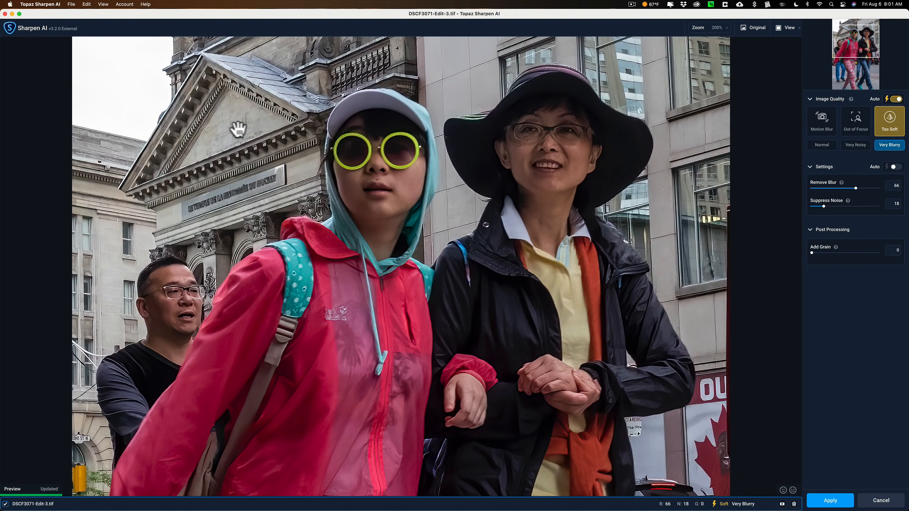
click(233, 128)
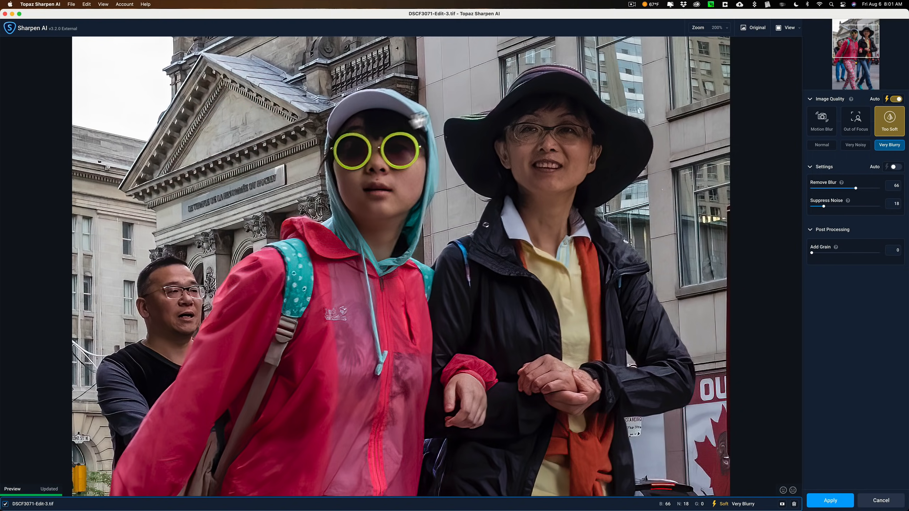
click(708, 28)
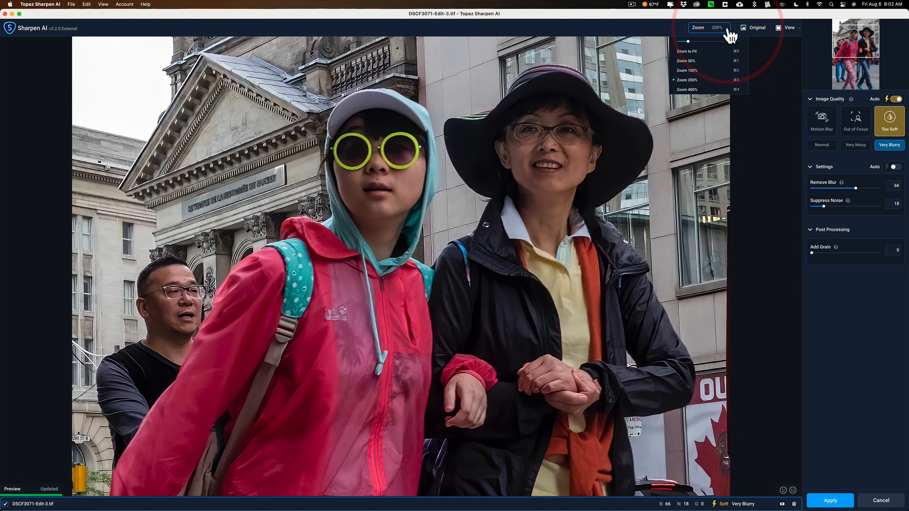
Set the preview to Zoom to Fit and dismiss the Large Preview Size Warning
click(686, 51)
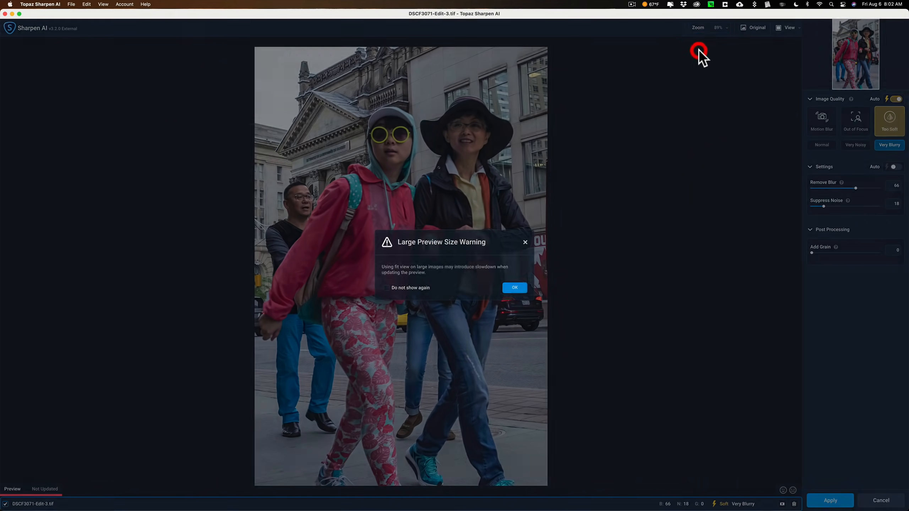
click(514, 288)
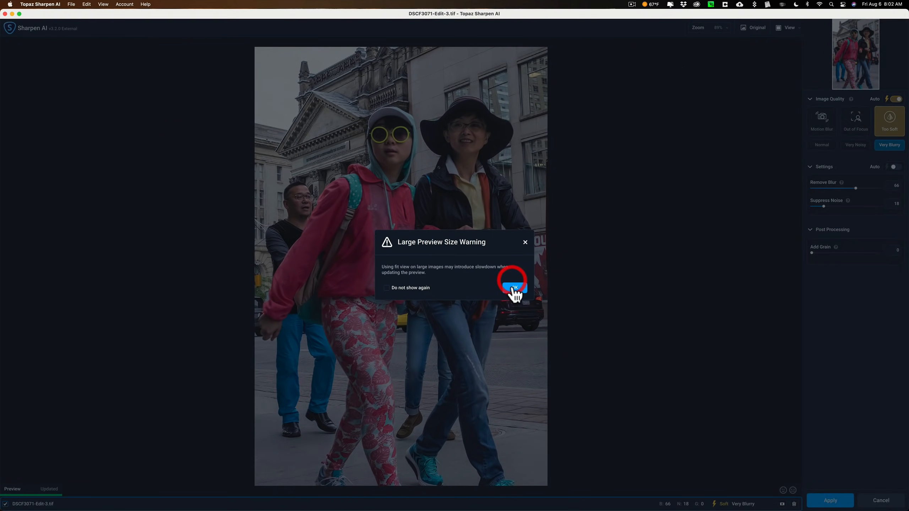
click(513, 288)
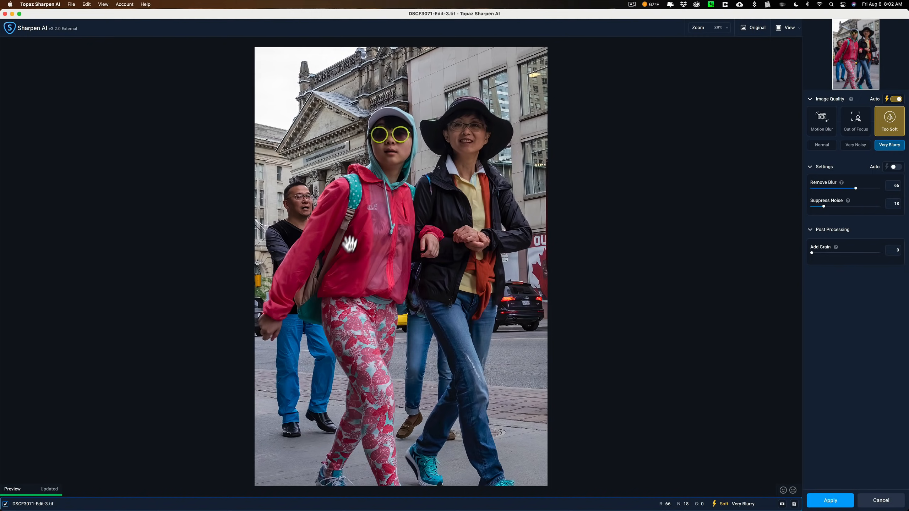
mouse_move(388, 170)
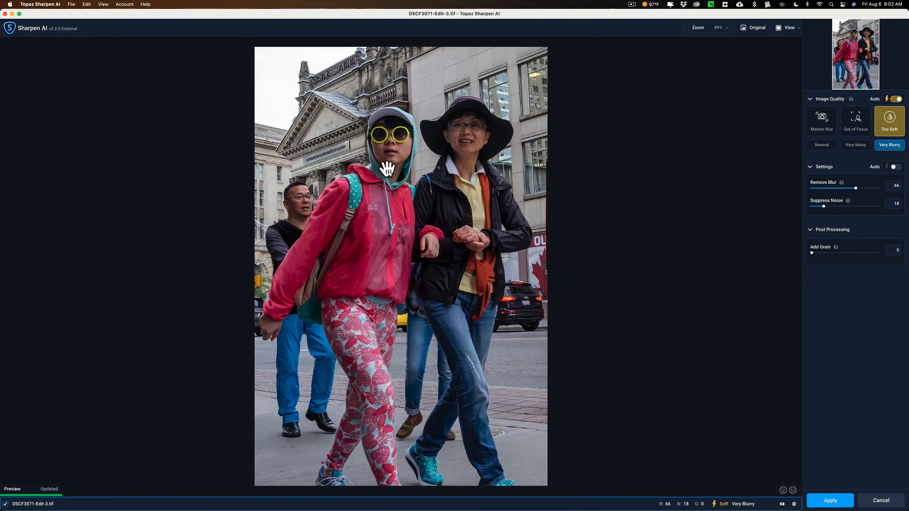
mouse_move(430, 136)
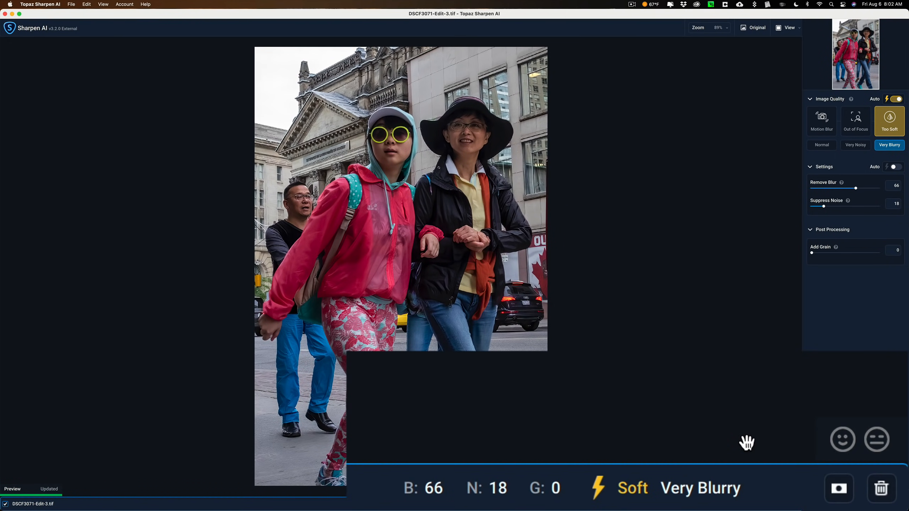
mouse_move(839, 488)
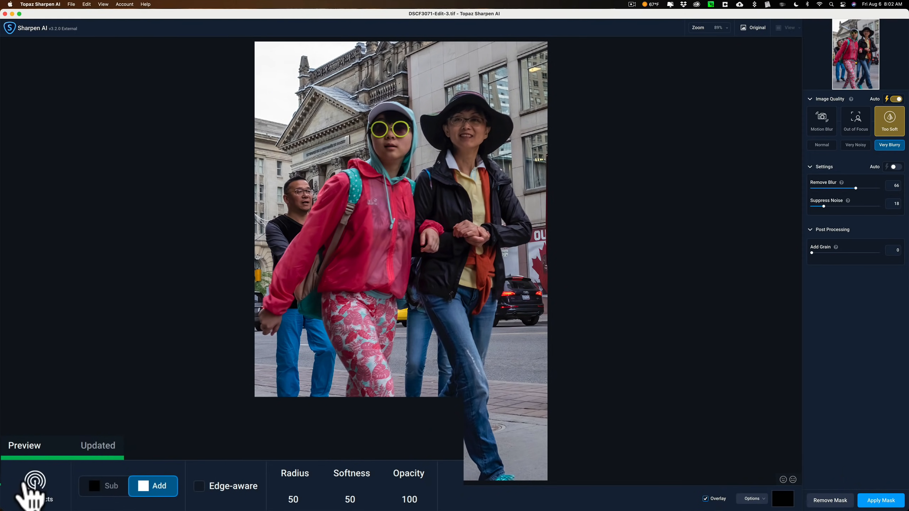
mouse_move(33, 484)
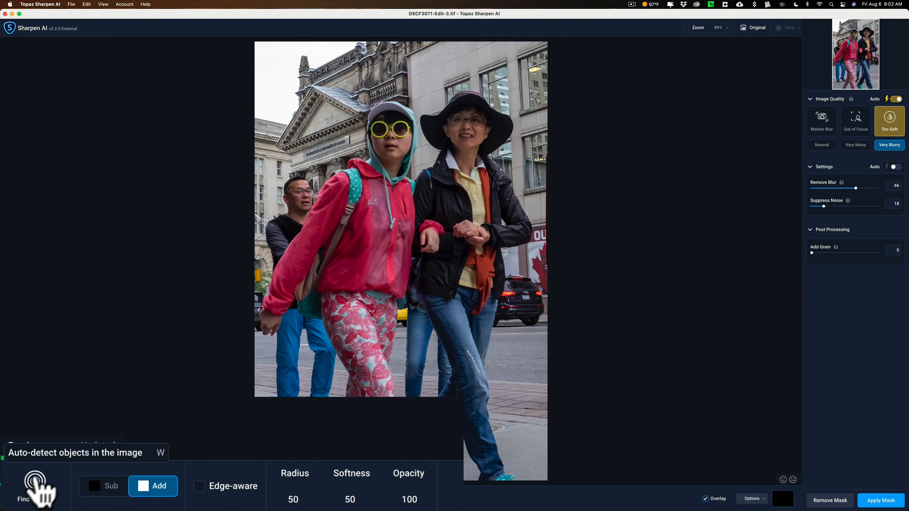
mouse_move(113, 420)
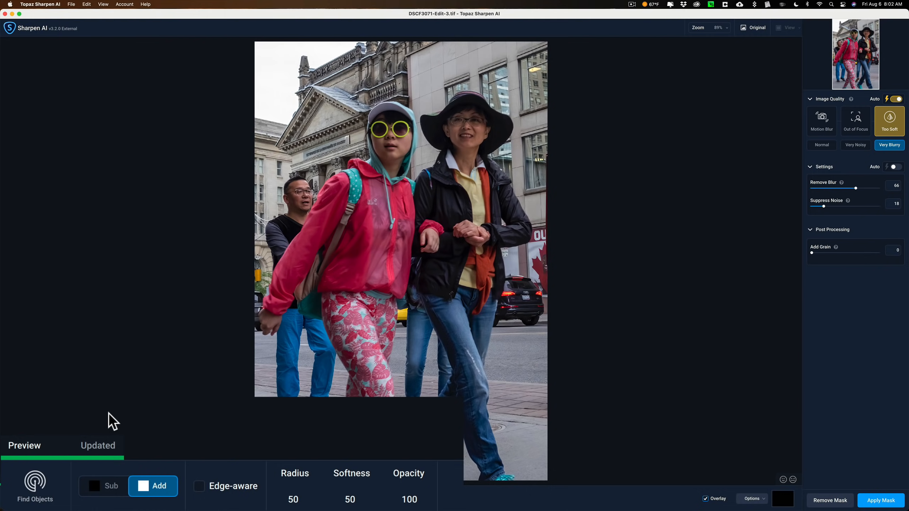
mouse_move(35, 484)
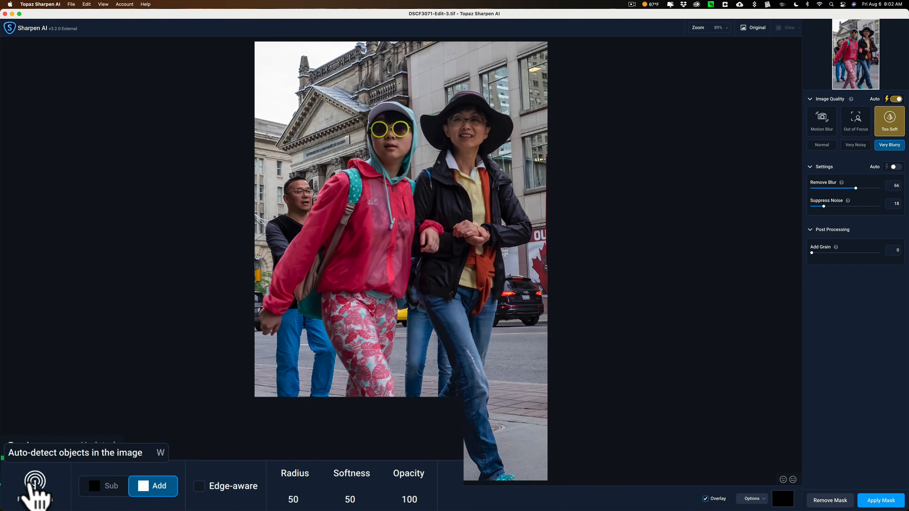
Run Find Objects and check the Person category to mask all detected people
click(35, 486)
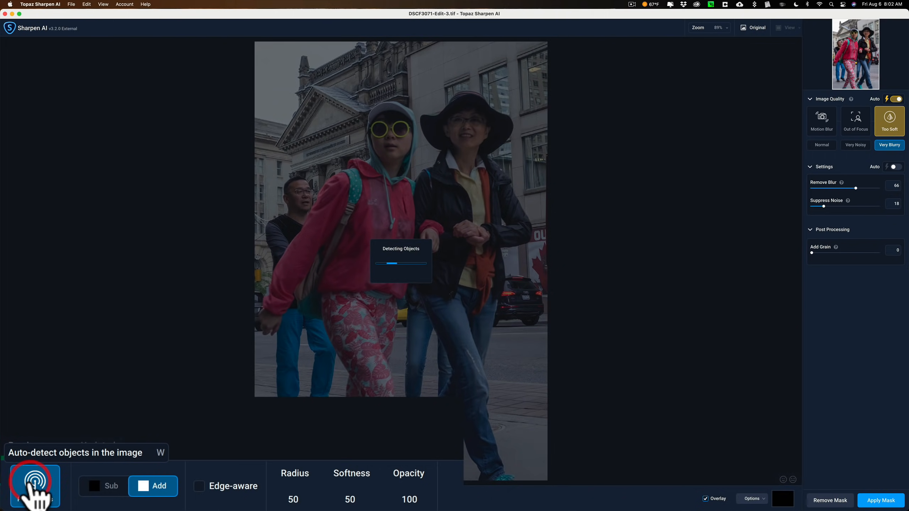
click(34, 486)
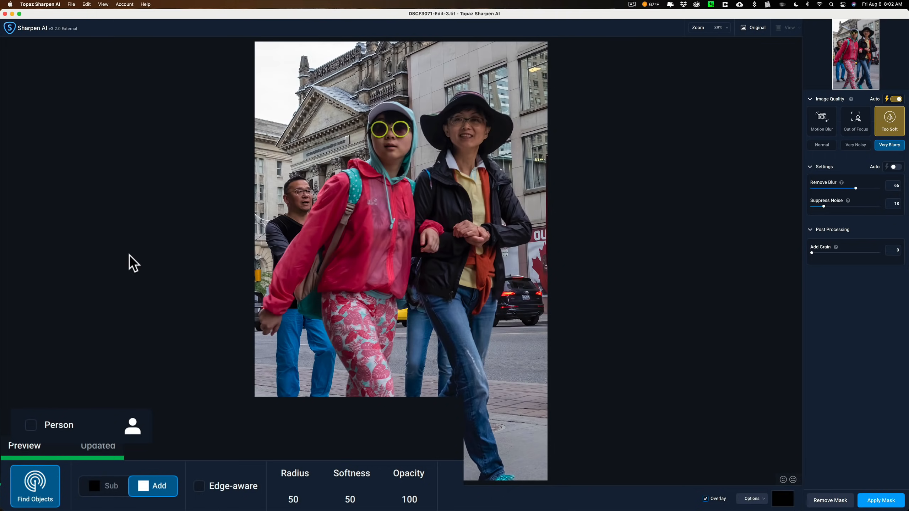
mouse_move(56, 430)
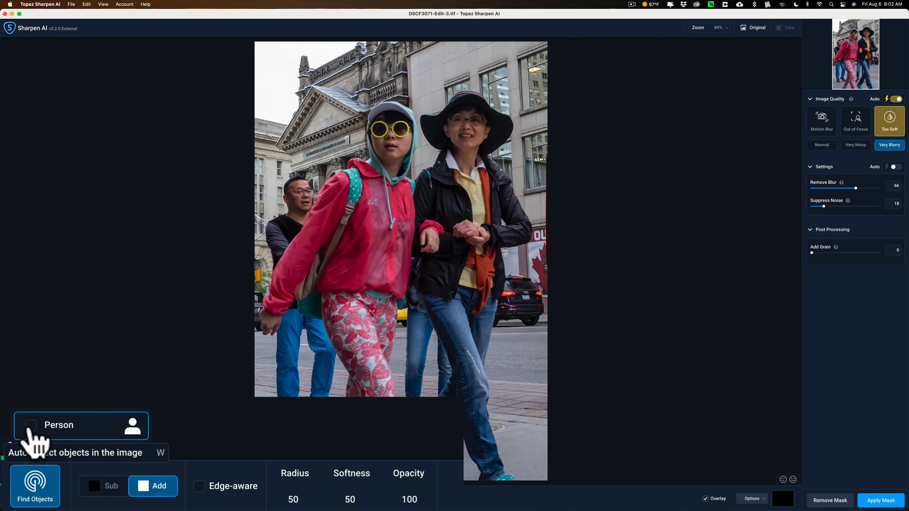
click(30, 425)
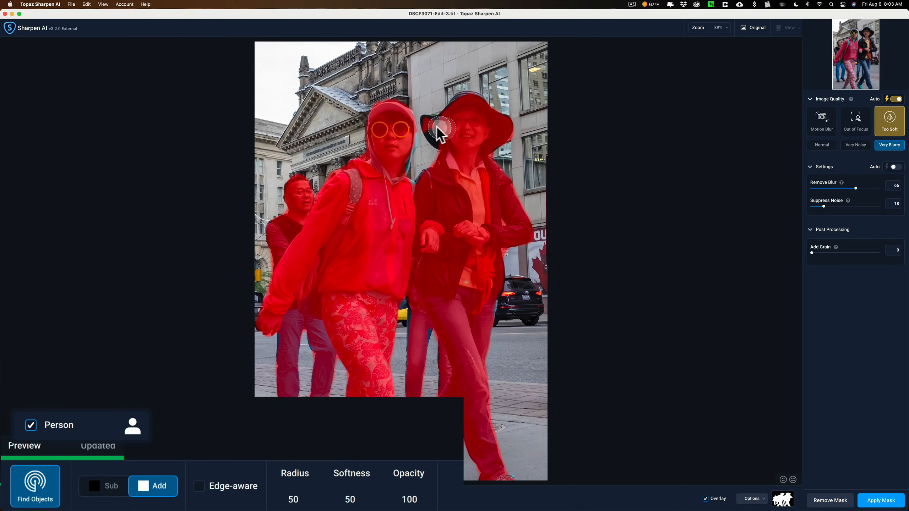
mouse_move(153, 486)
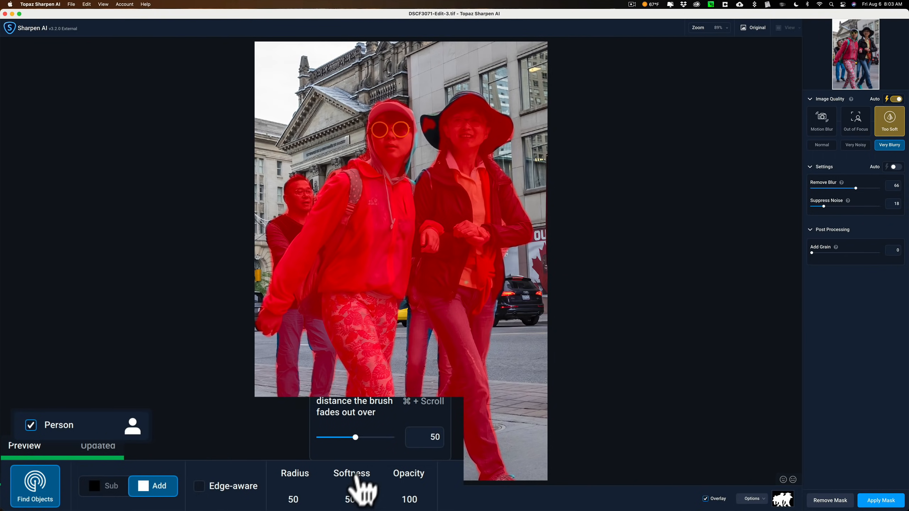
Lower the mask brush Softness to 12
drag(355, 437, 325, 437)
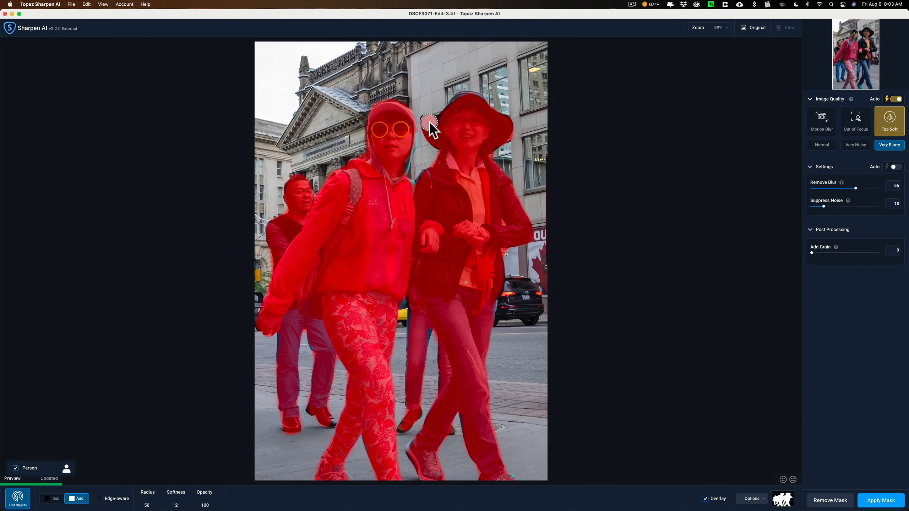
mouse_move(460, 108)
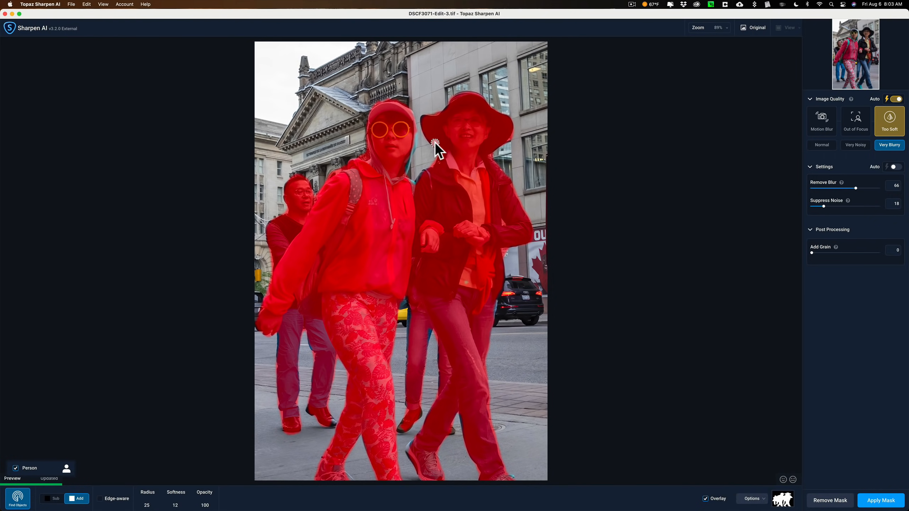
mouse_move(428, 124)
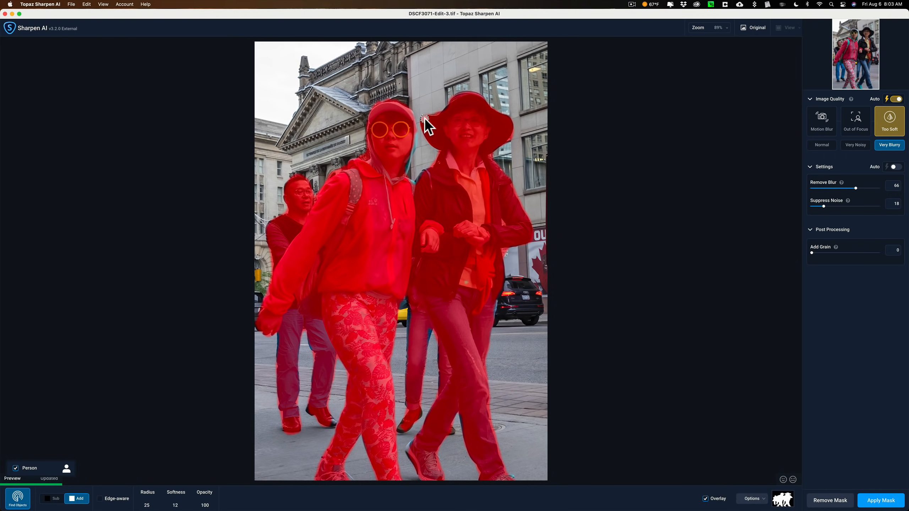
mouse_move(450, 113)
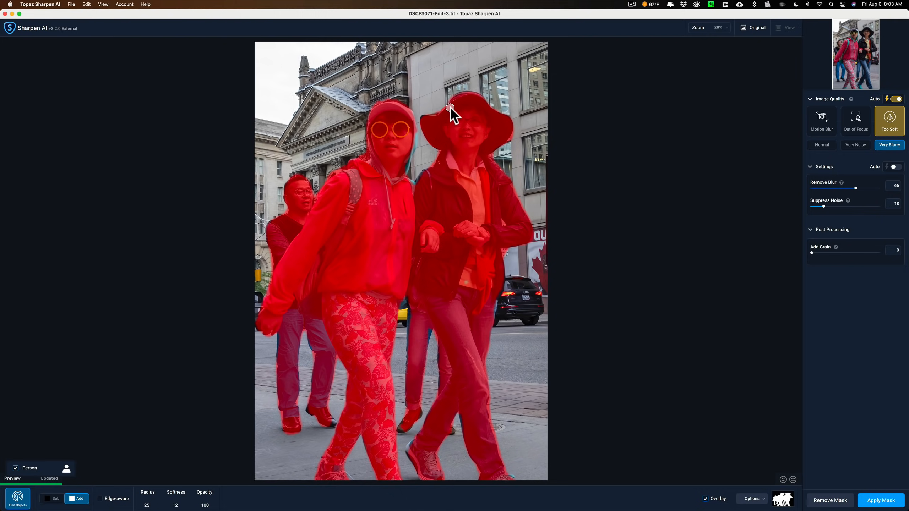
mouse_move(428, 127)
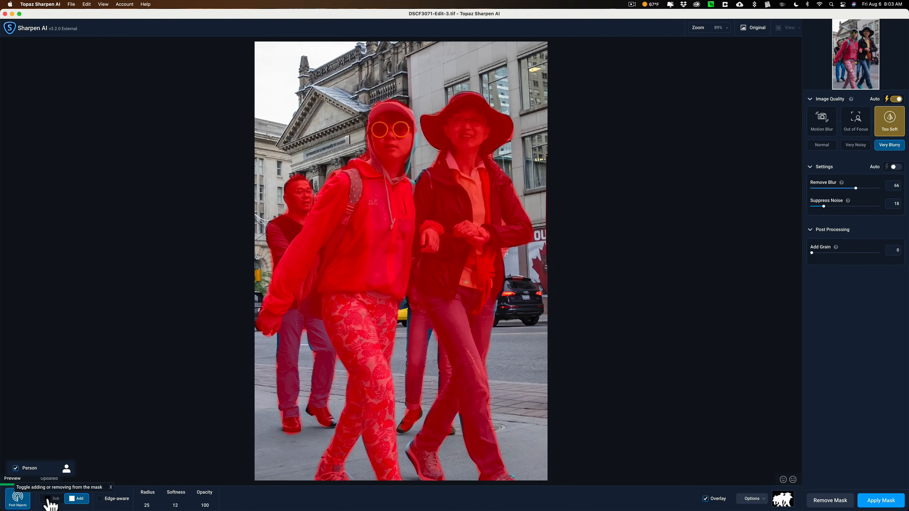
Switch the brush to Sub and erase the left man and the man between the women
click(56, 498)
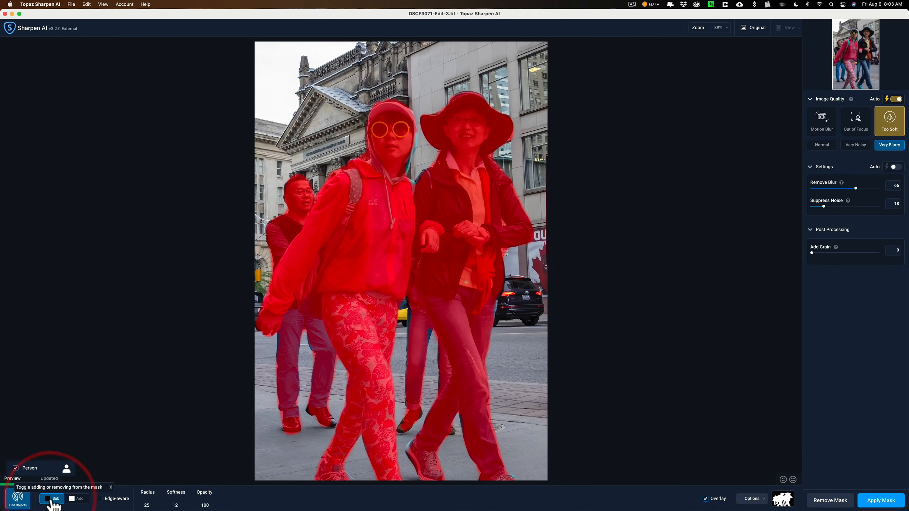
mouse_move(307, 179)
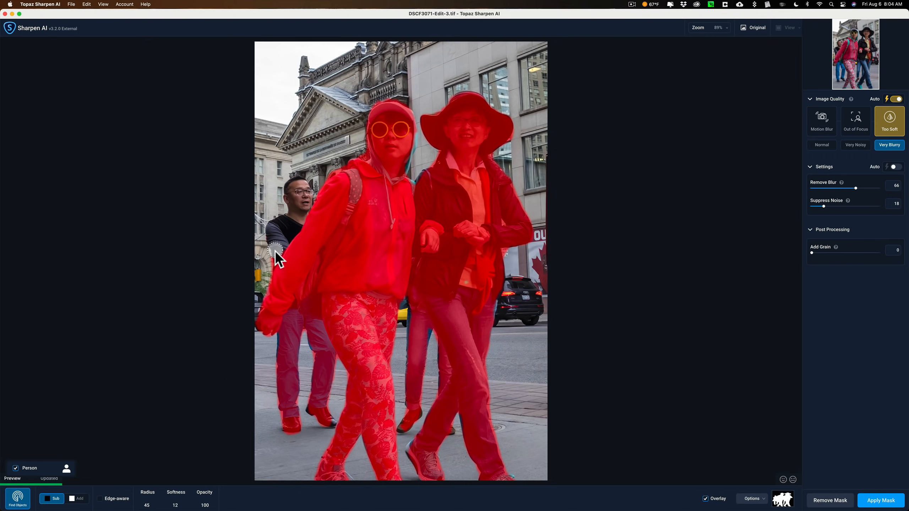
mouse_move(255, 299)
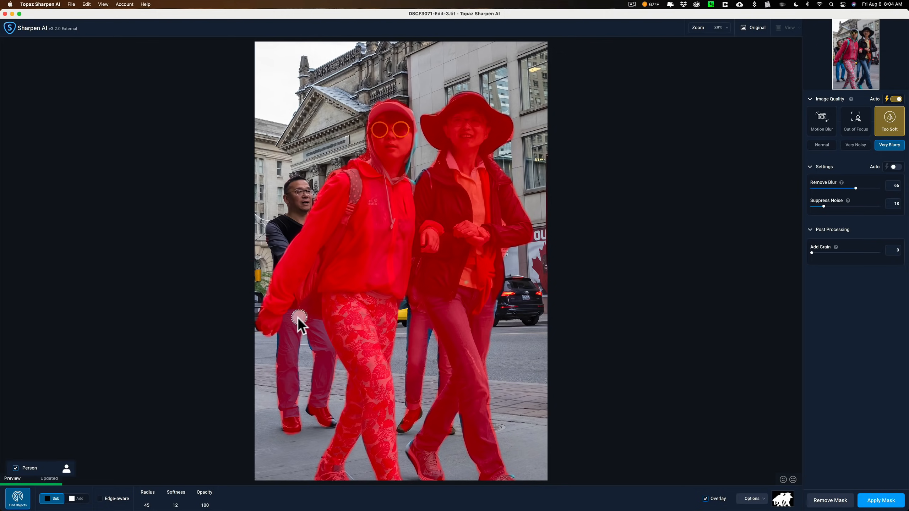
drag(299, 325, 290, 426)
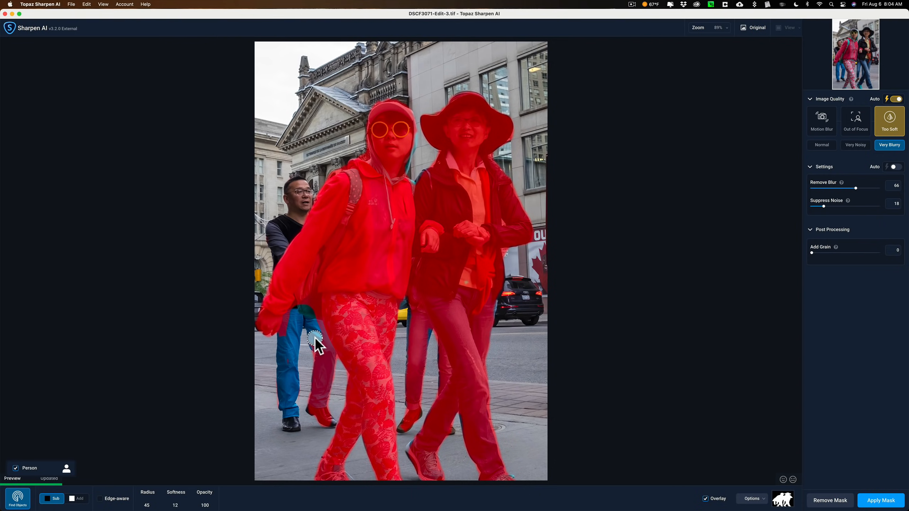
drag(317, 342, 327, 389)
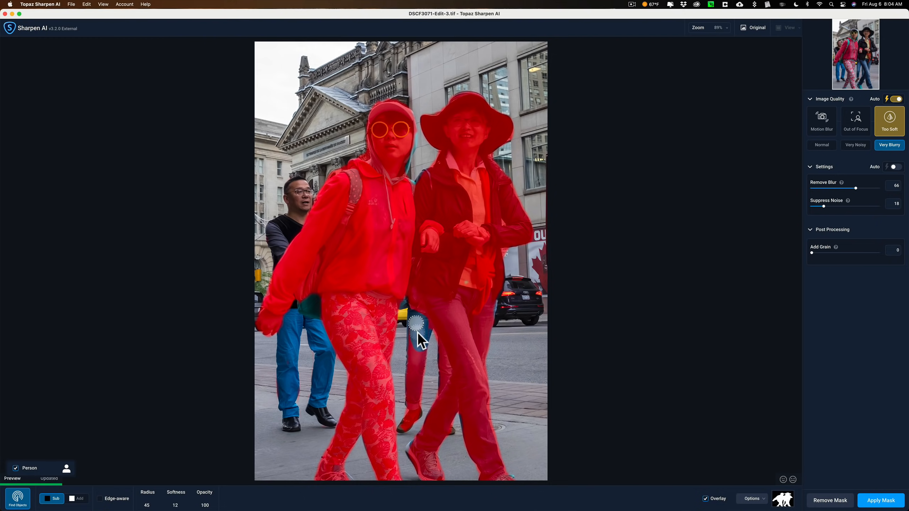
drag(414, 322, 415, 389)
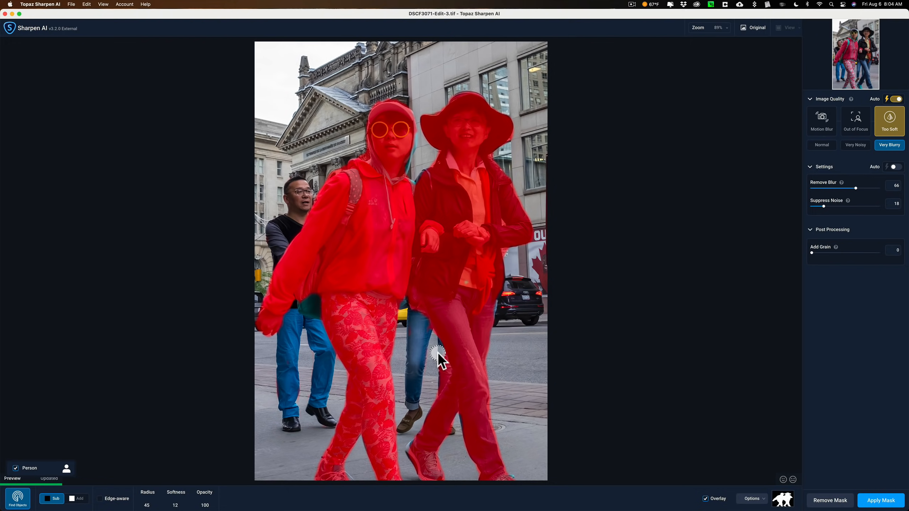
mouse_move(441, 380)
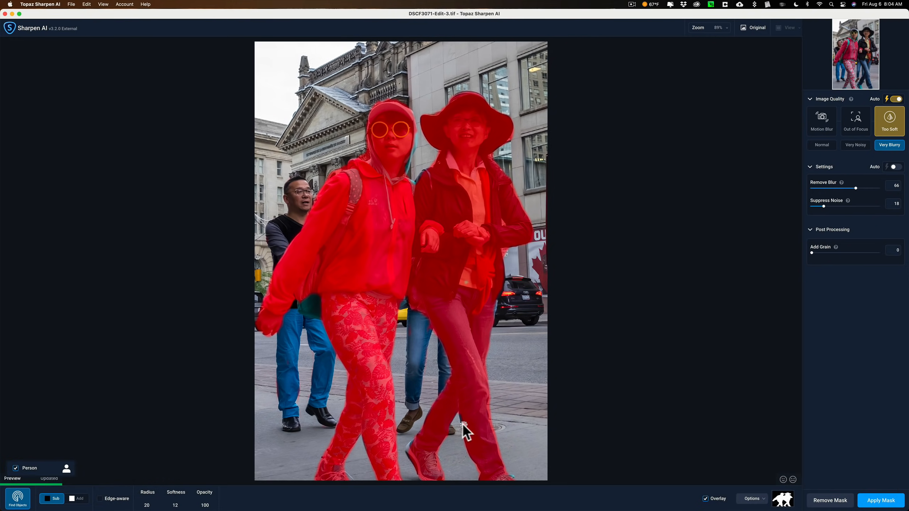
Switch between Add and Sub brush modes to clean stray mask areas, ending in Add
click(80, 499)
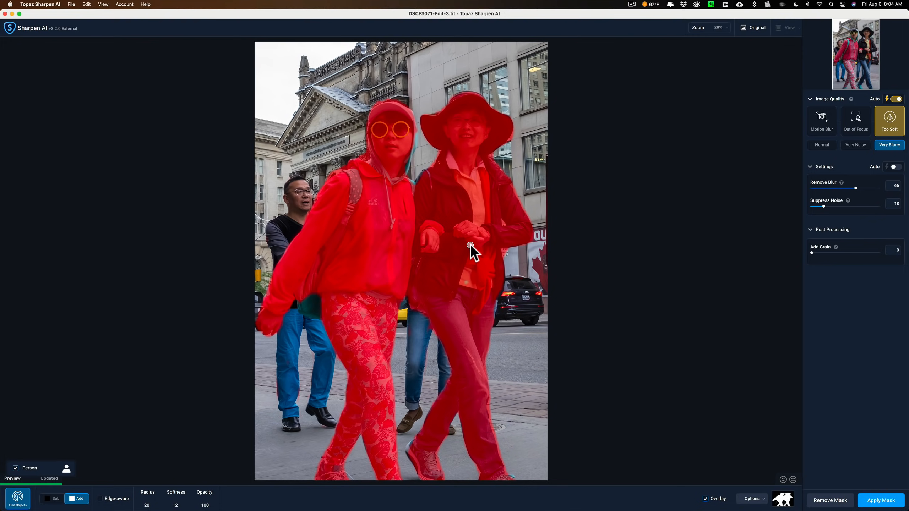
mouse_move(439, 212)
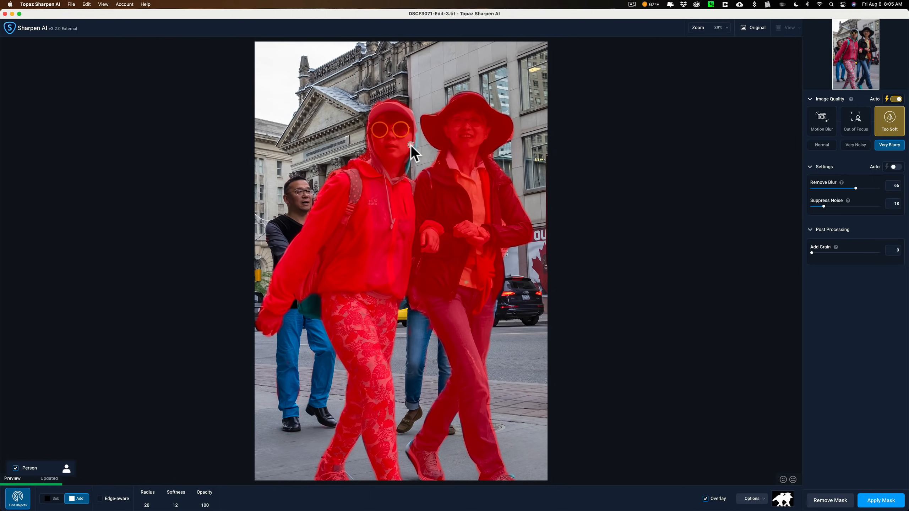
mouse_move(406, 162)
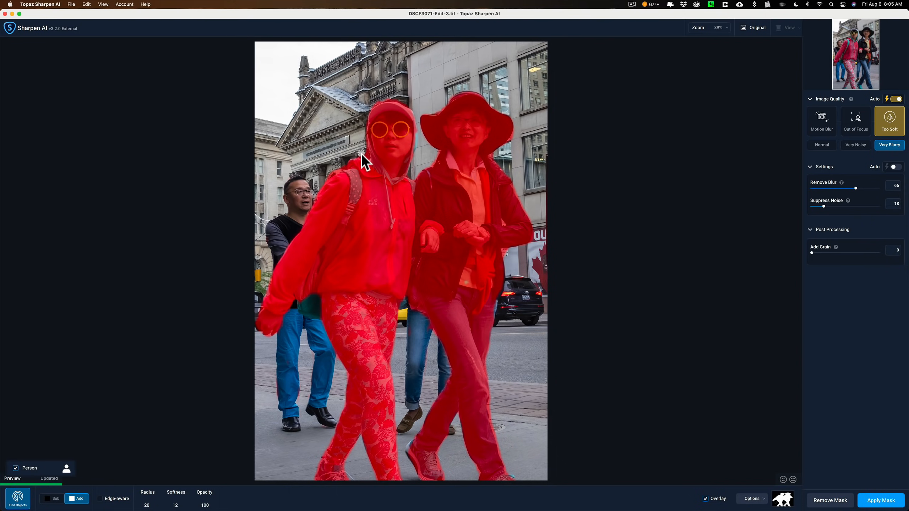
mouse_move(359, 154)
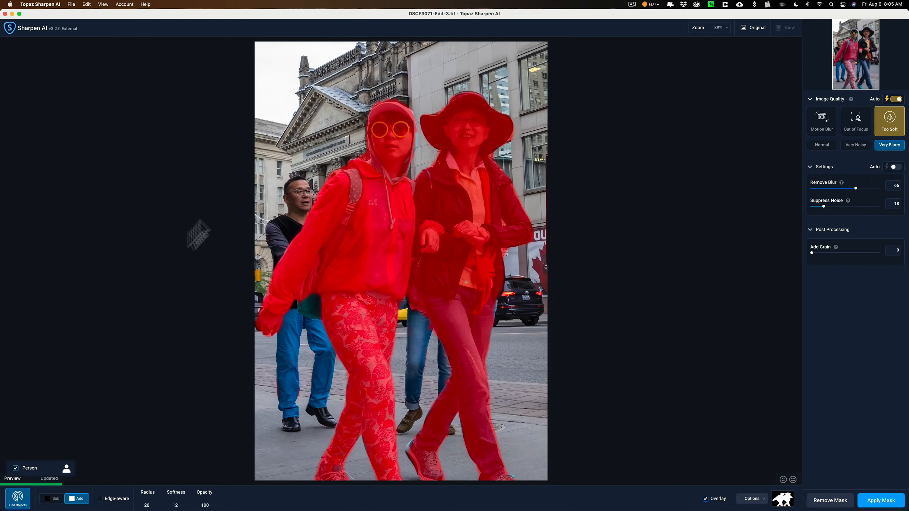
click(56, 499)
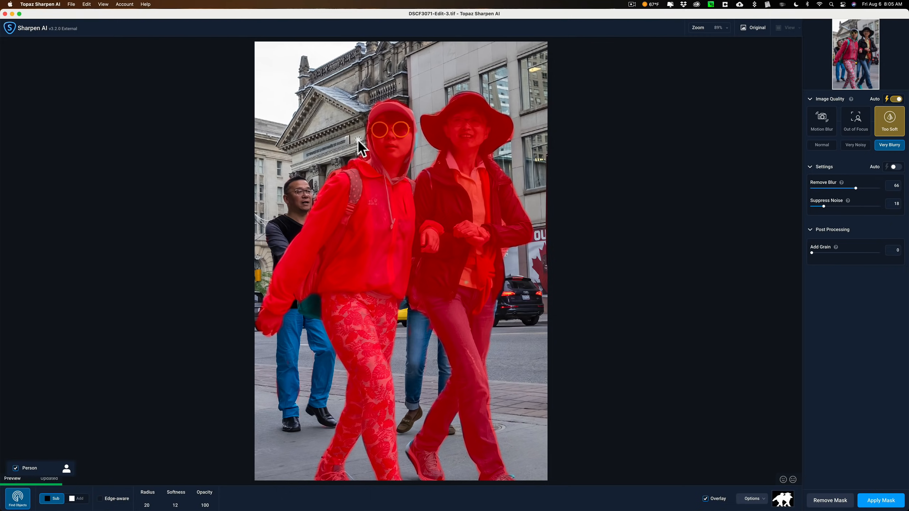
mouse_move(371, 162)
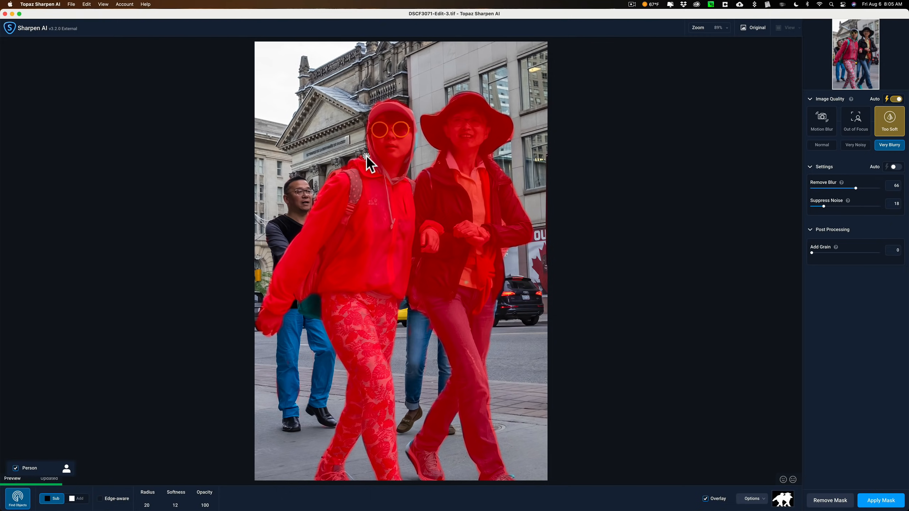
mouse_move(359, 161)
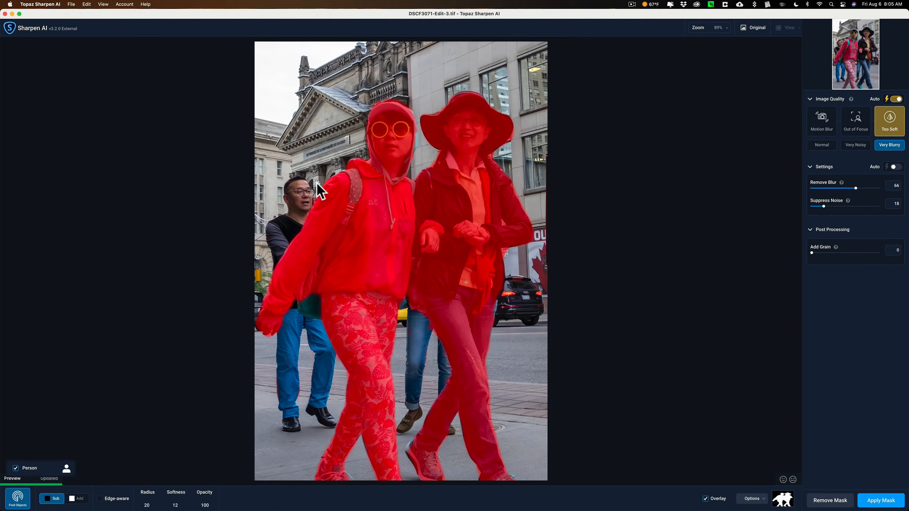
mouse_move(324, 168)
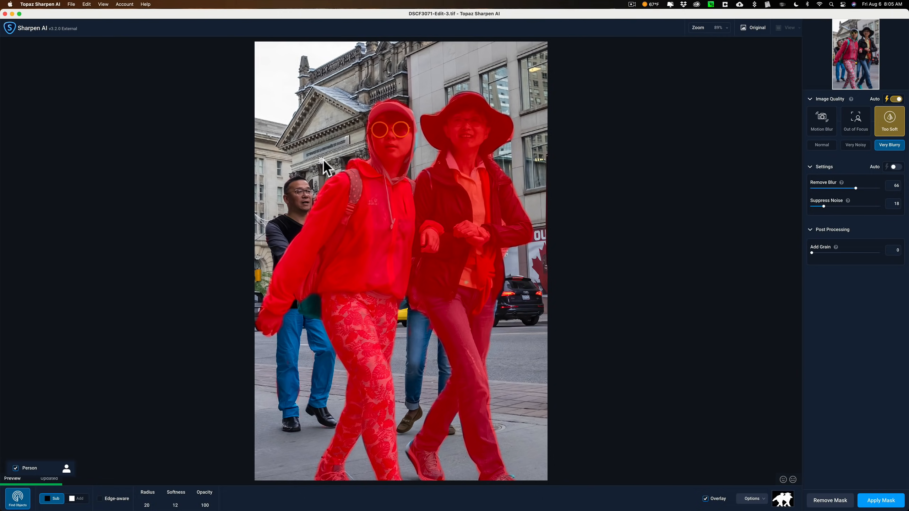
mouse_move(521, 203)
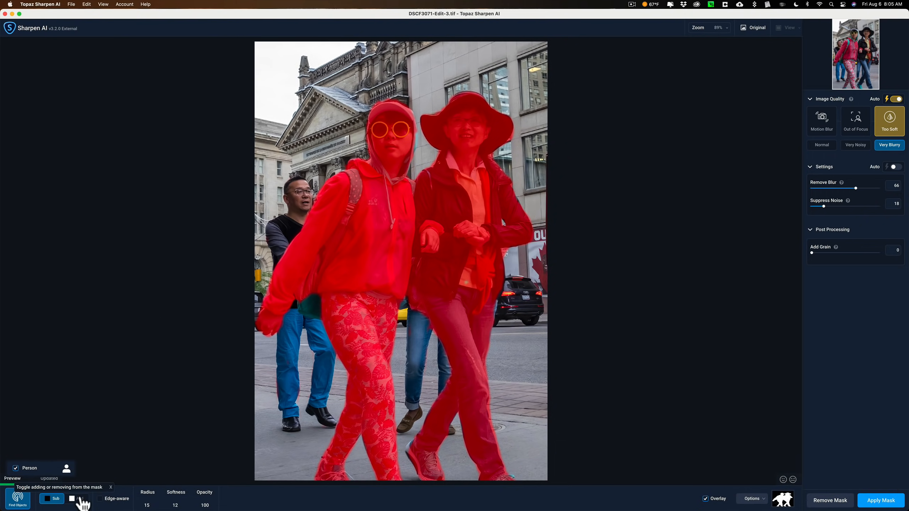
click(77, 499)
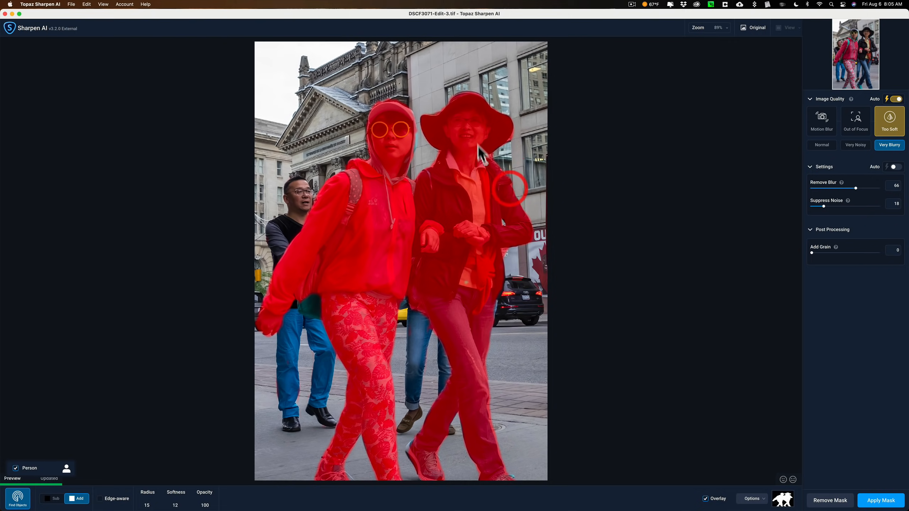
mouse_move(51, 498)
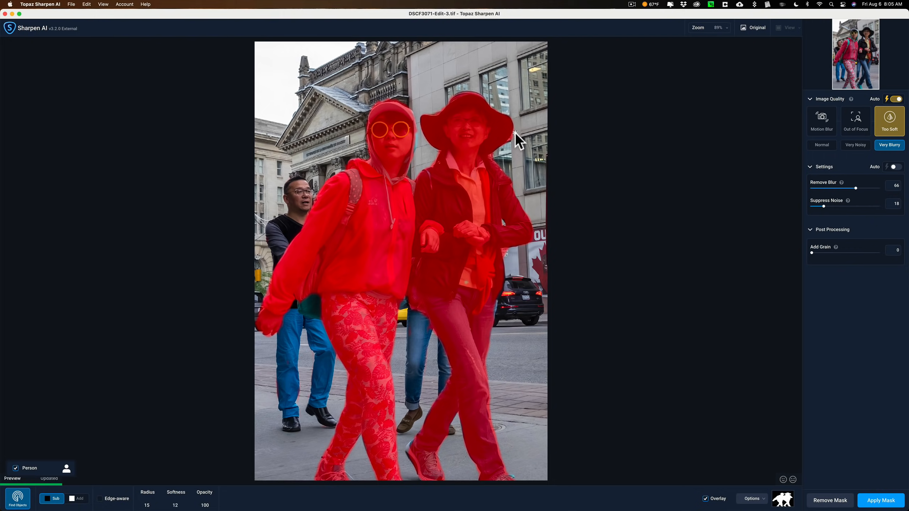
mouse_move(104, 493)
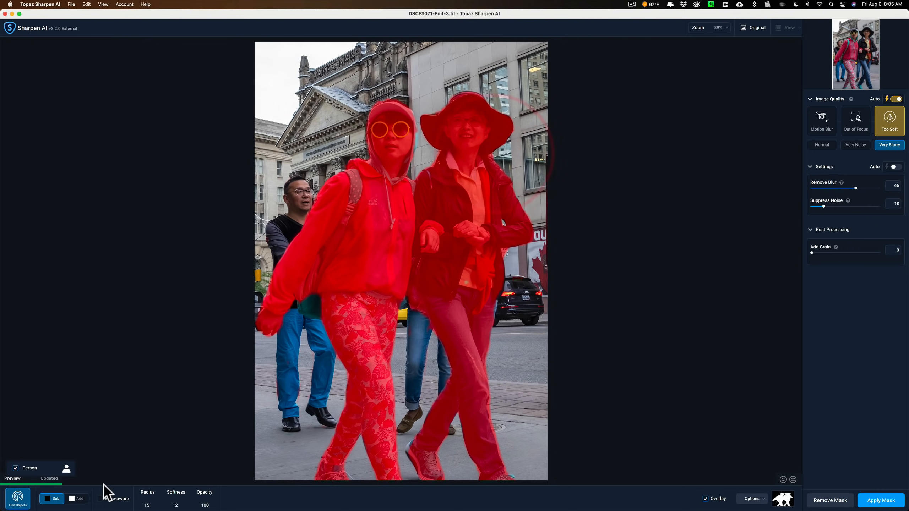
Add the wide hat brim and the gap between the women's heads to the mask, then return the brush to Sub
click(72, 499)
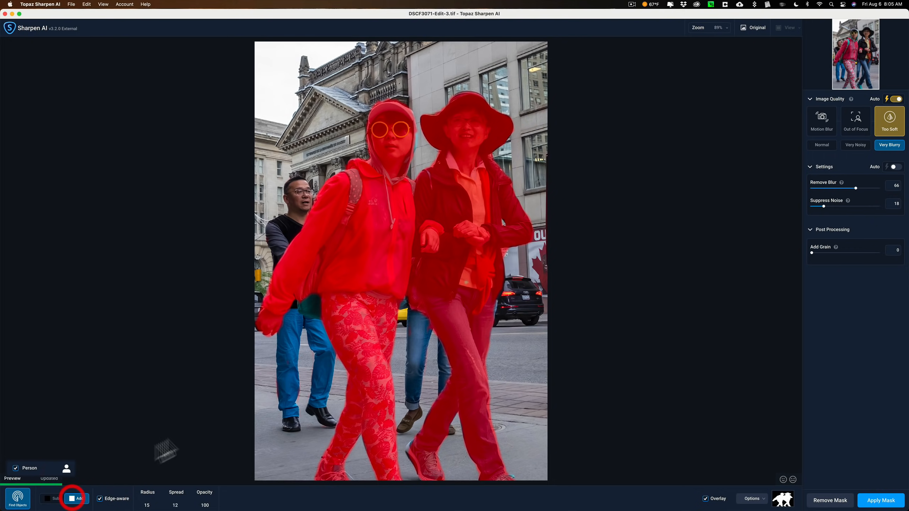
click(80, 499)
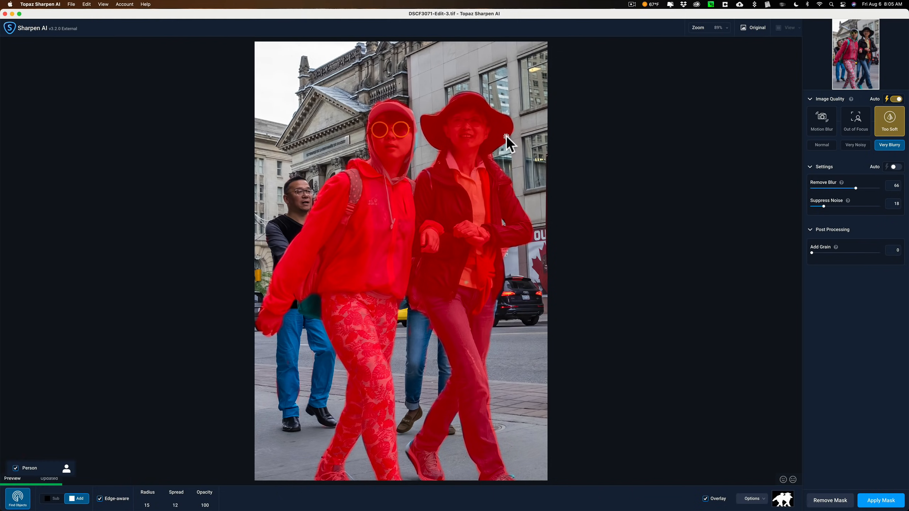
mouse_move(493, 151)
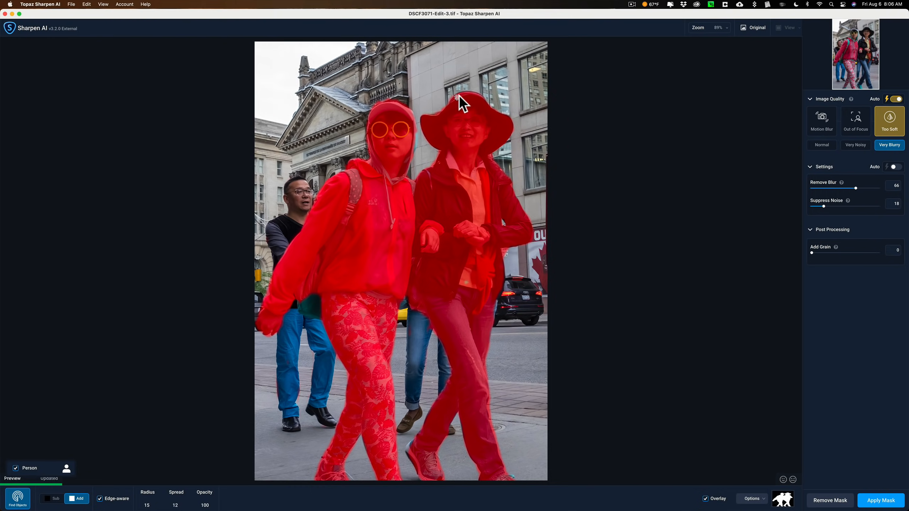
mouse_move(480, 104)
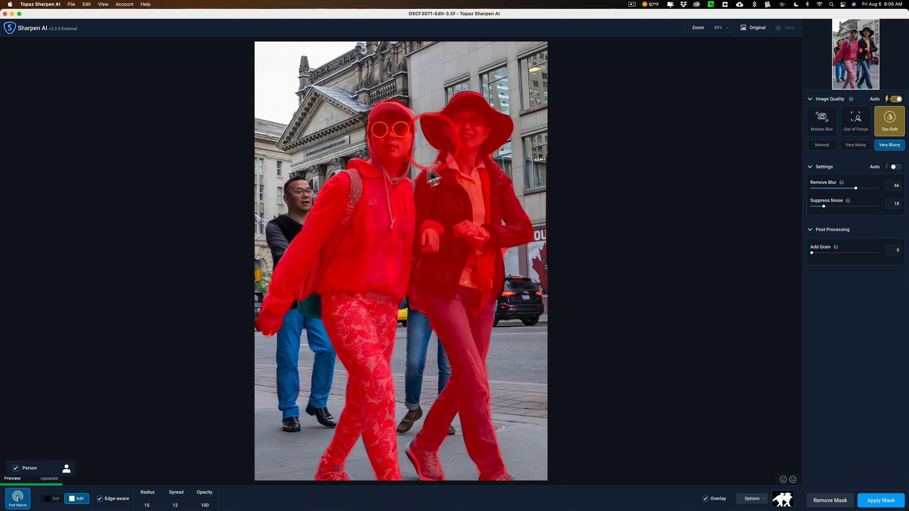
click(53, 499)
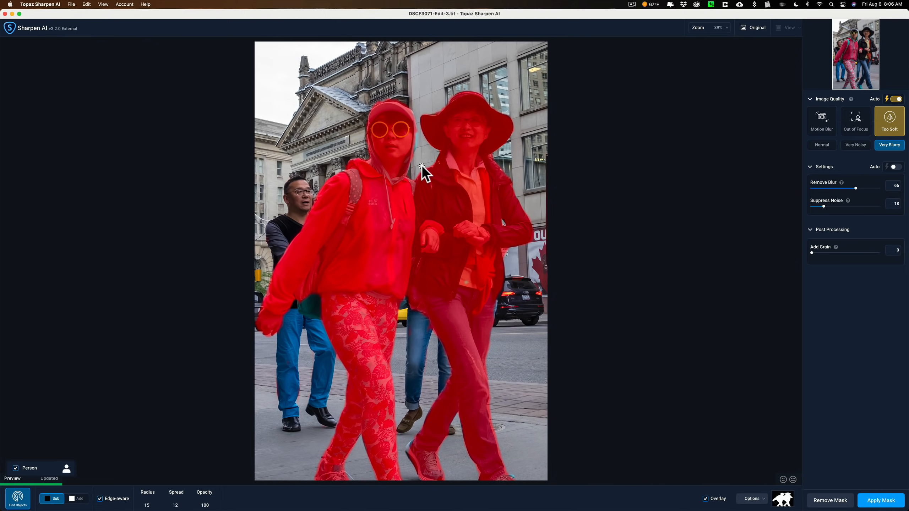
mouse_move(444, 144)
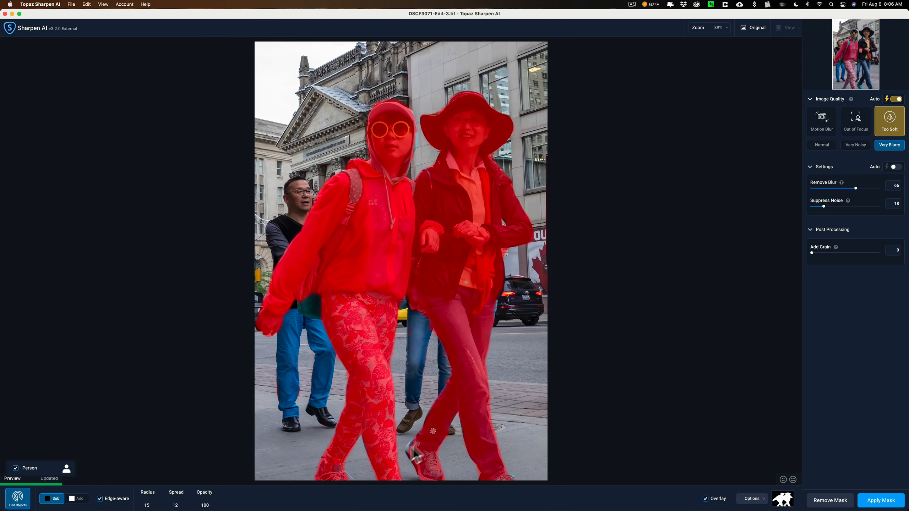
mouse_move(490, 206)
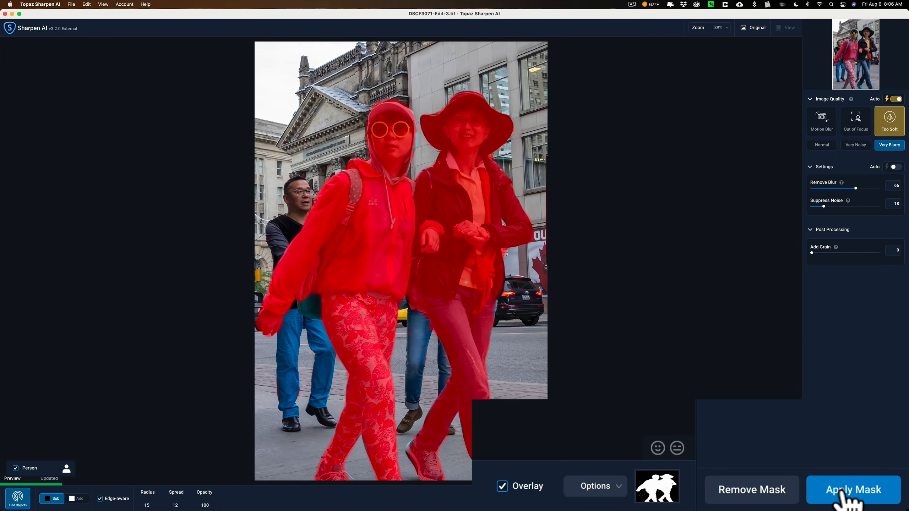
Apply the refined mask, then zoom in and pan the preview to centre on both women's faces
click(853, 490)
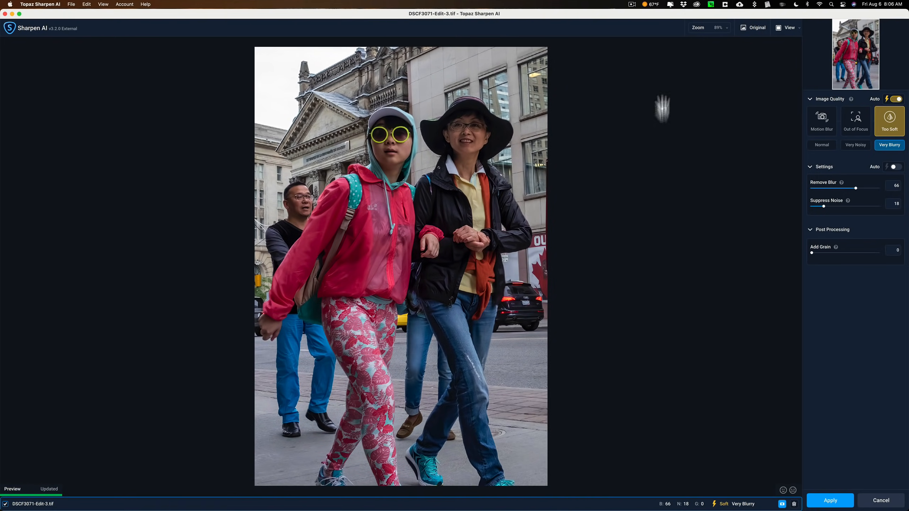
click(708, 28)
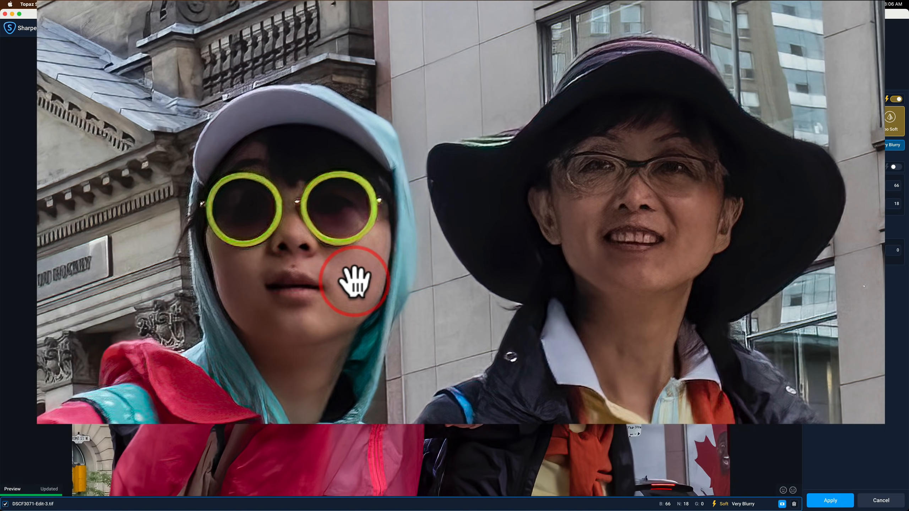
mouse_move(307, 293)
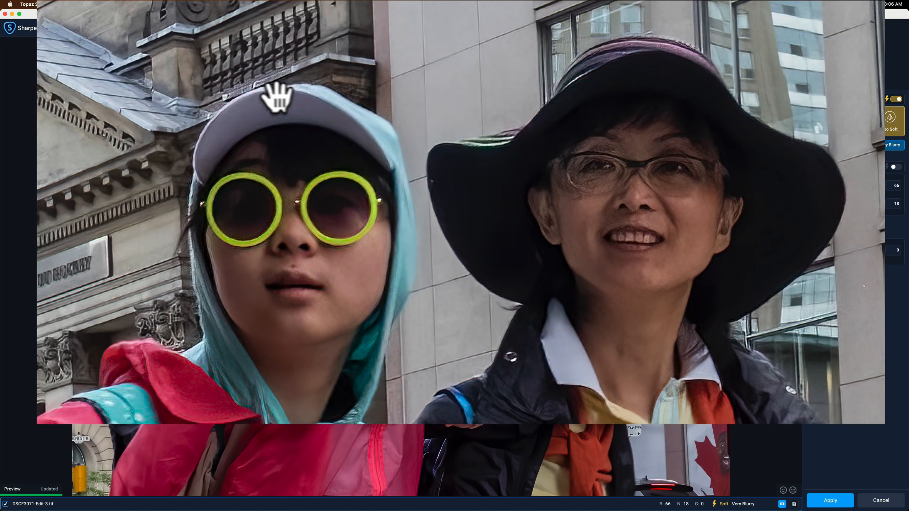
mouse_move(255, 81)
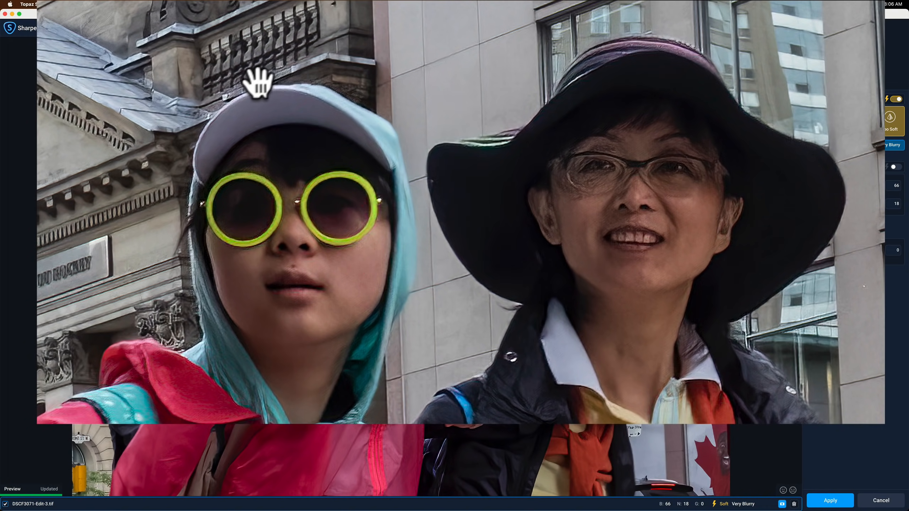
mouse_move(285, 75)
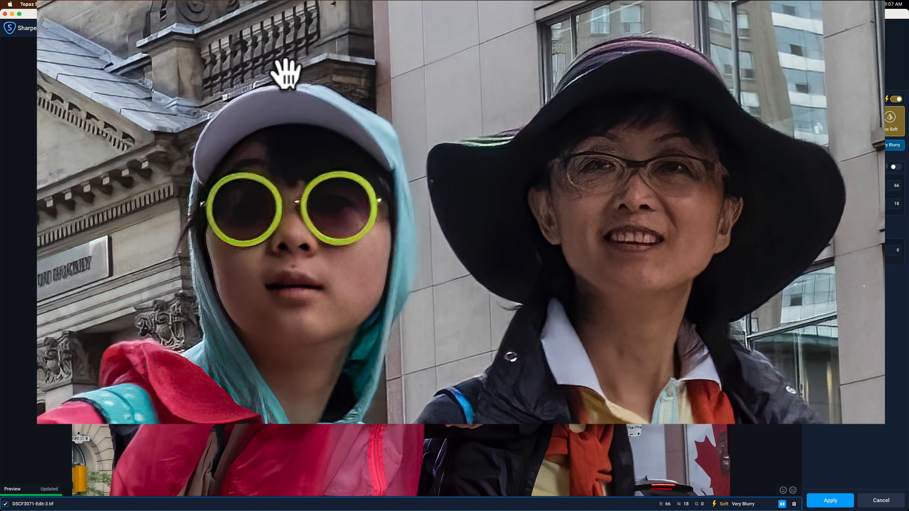
drag(286, 72, 298, 154)
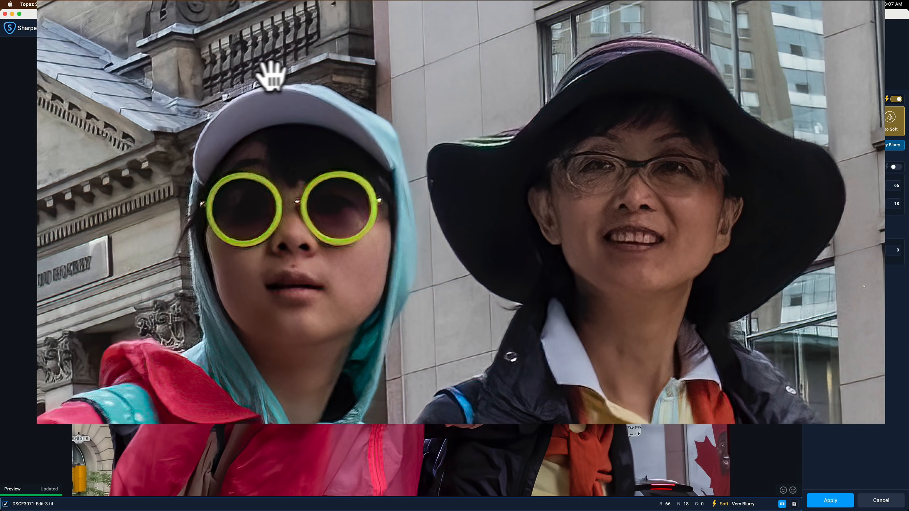
mouse_move(294, 75)
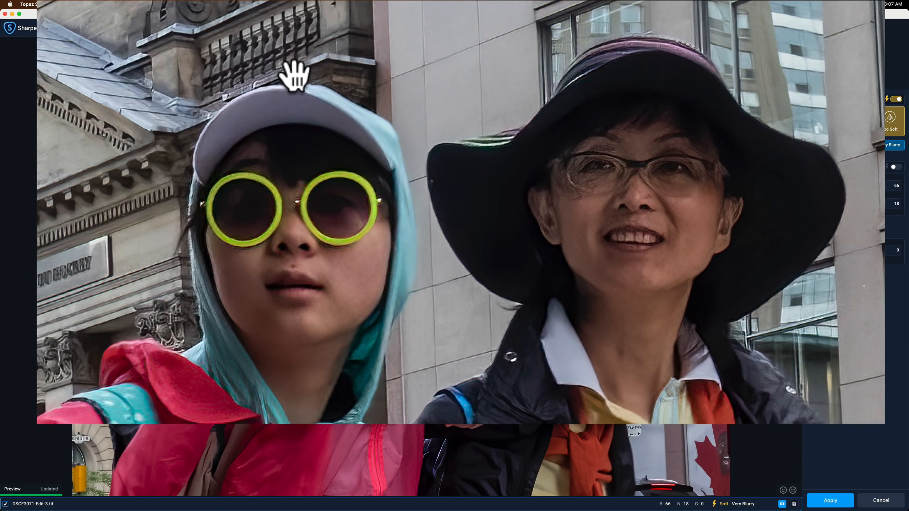
mouse_move(256, 88)
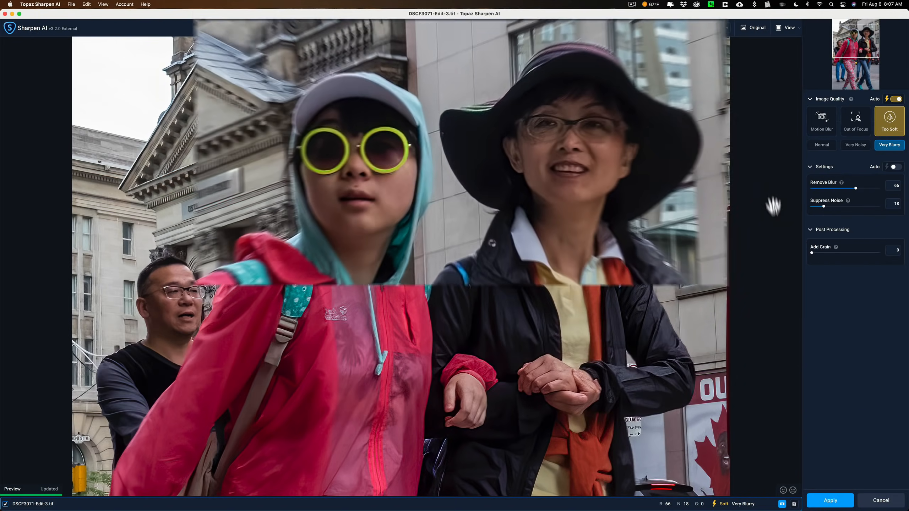
Process the sharpened photo and send it back to Lightroom Classic as DSCF3071-Edit-3.tif
click(831, 500)
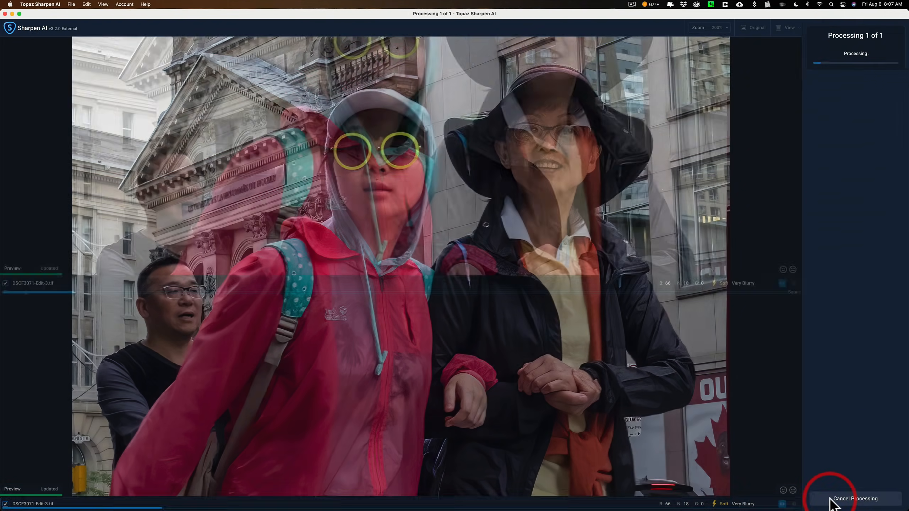
click(855, 499)
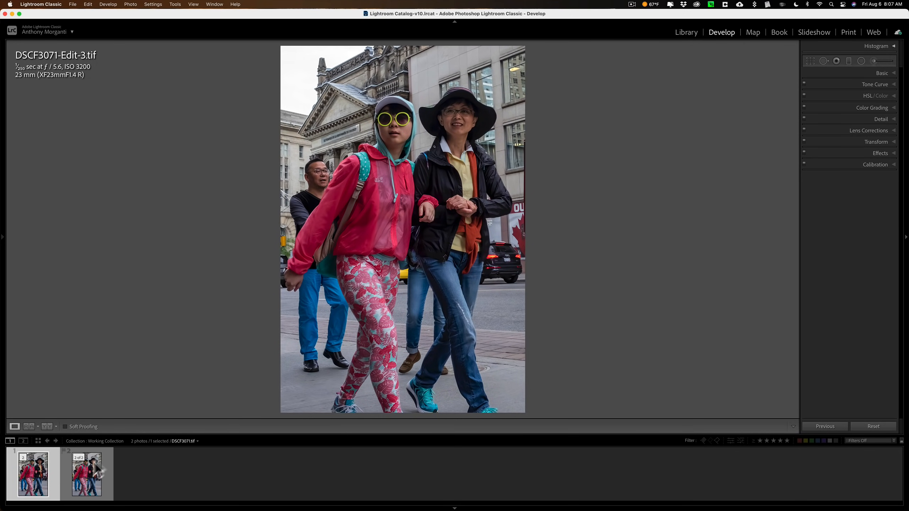
Zoom in on the photo in Lightroom Classic with View > Toggle Zoom View
click(86, 473)
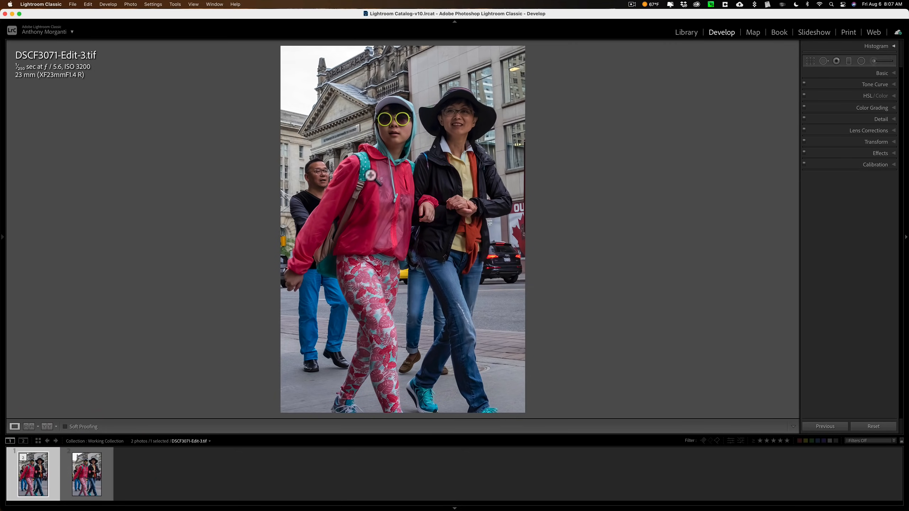
mouse_move(132, 13)
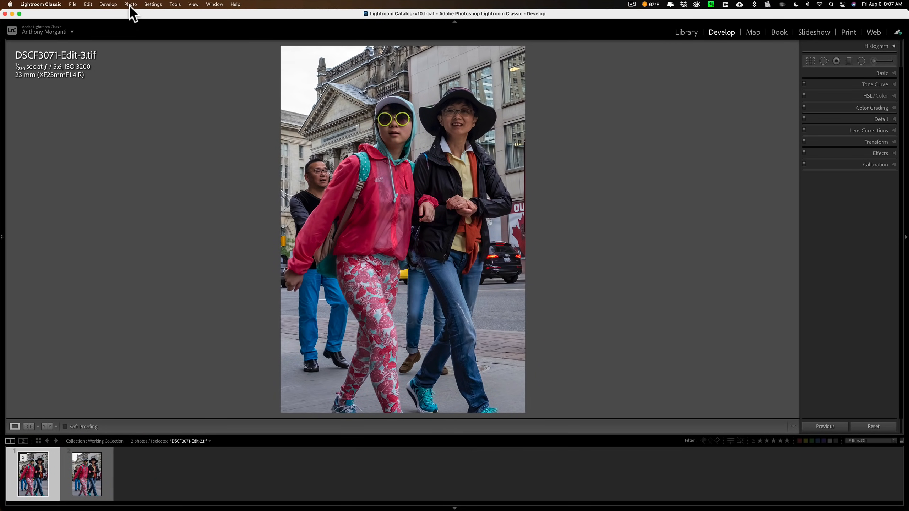
click(175, 5)
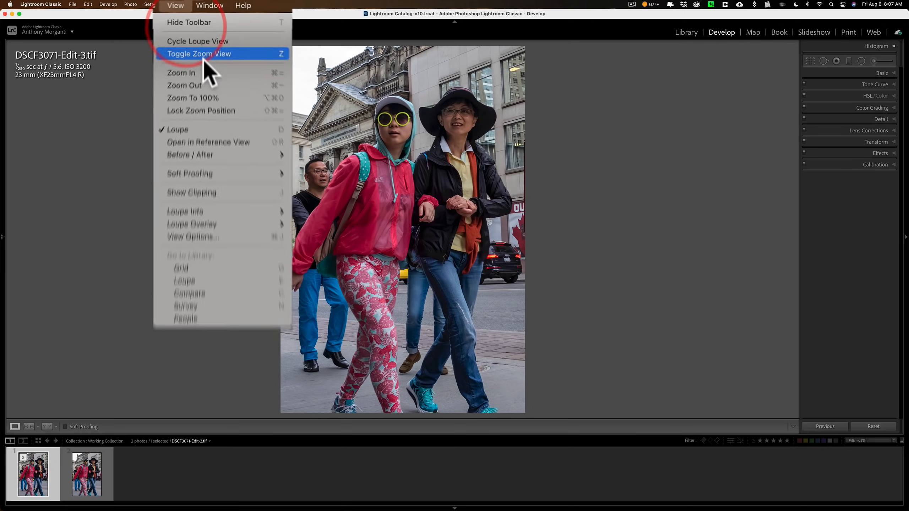
click(199, 53)
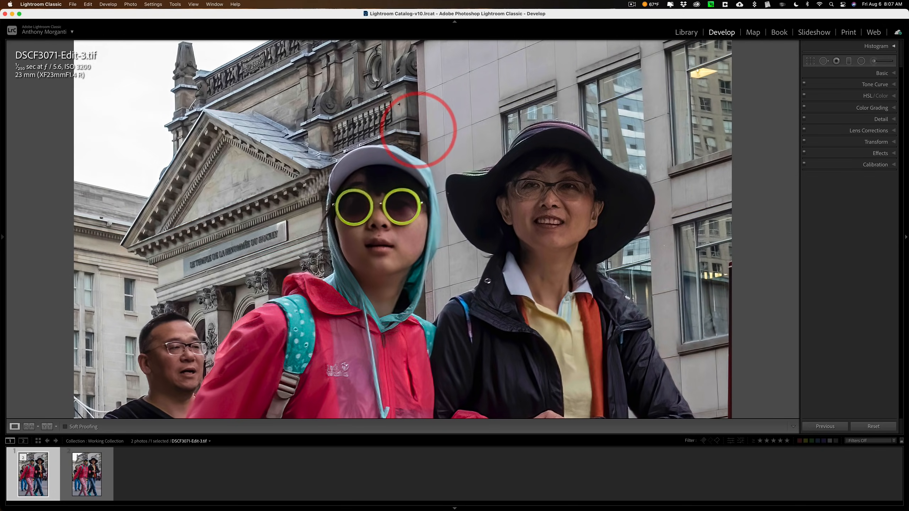
Flip between the blurry original DSCF3071.tif and the sharpened Edit-3 copy in the filmstrip
click(86, 474)
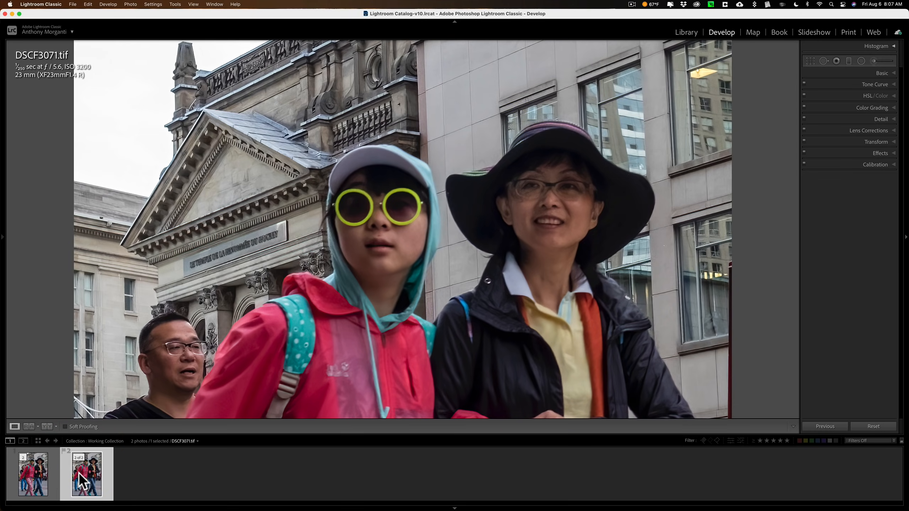
click(32, 472)
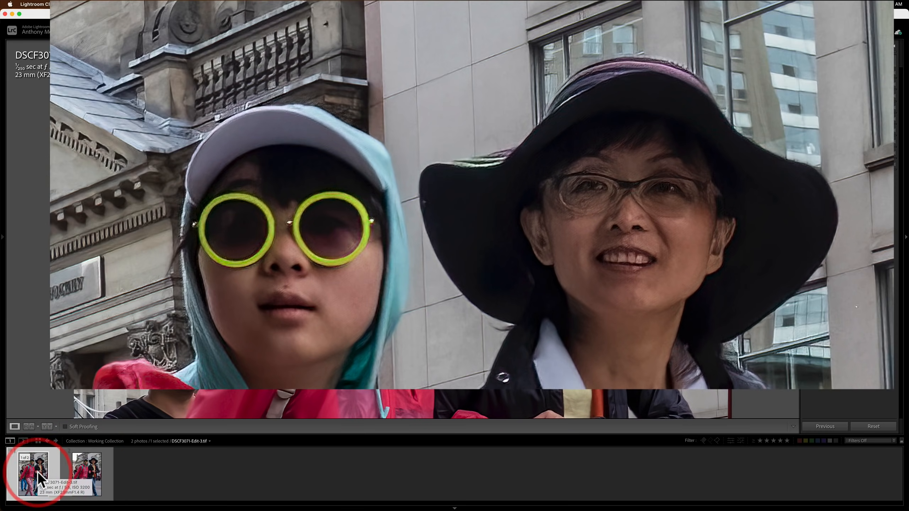
click(86, 472)
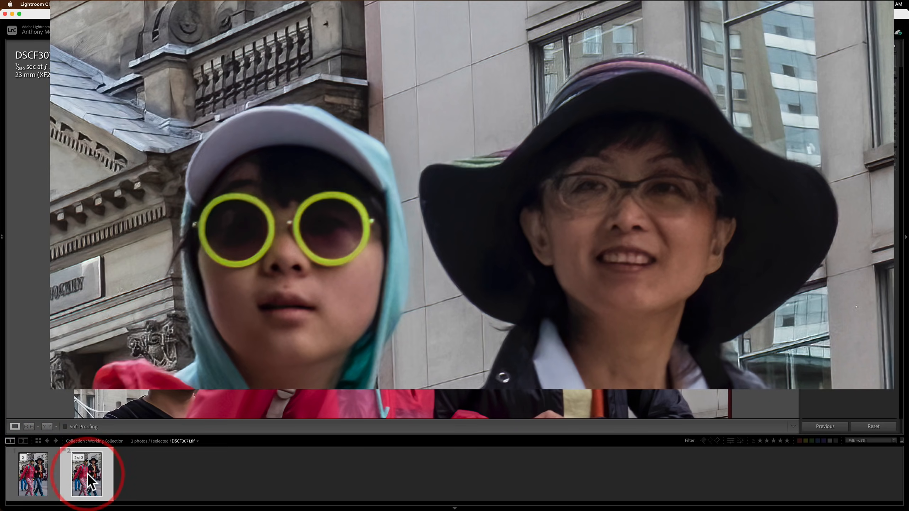